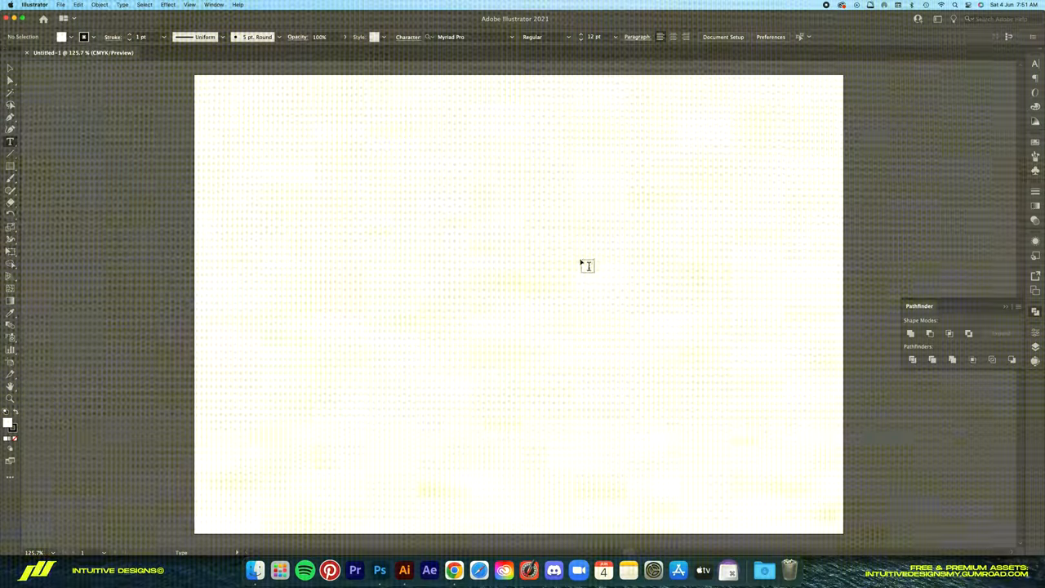
- Place a text object set in SofachromeRg-Regular at 48 pt and enter the word NIKE
left_click(586, 266)
type("sof")
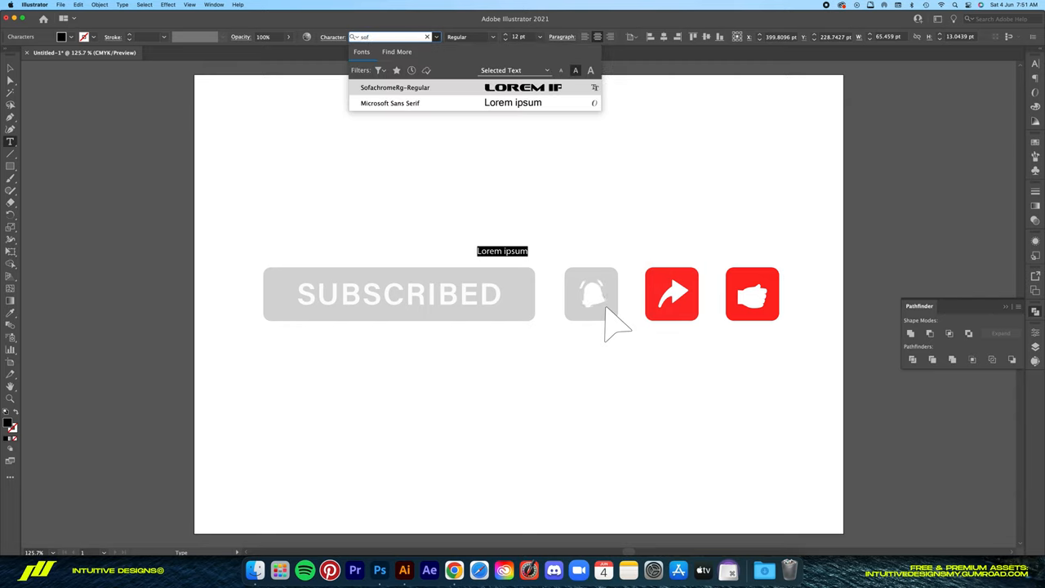
left_click(396, 87)
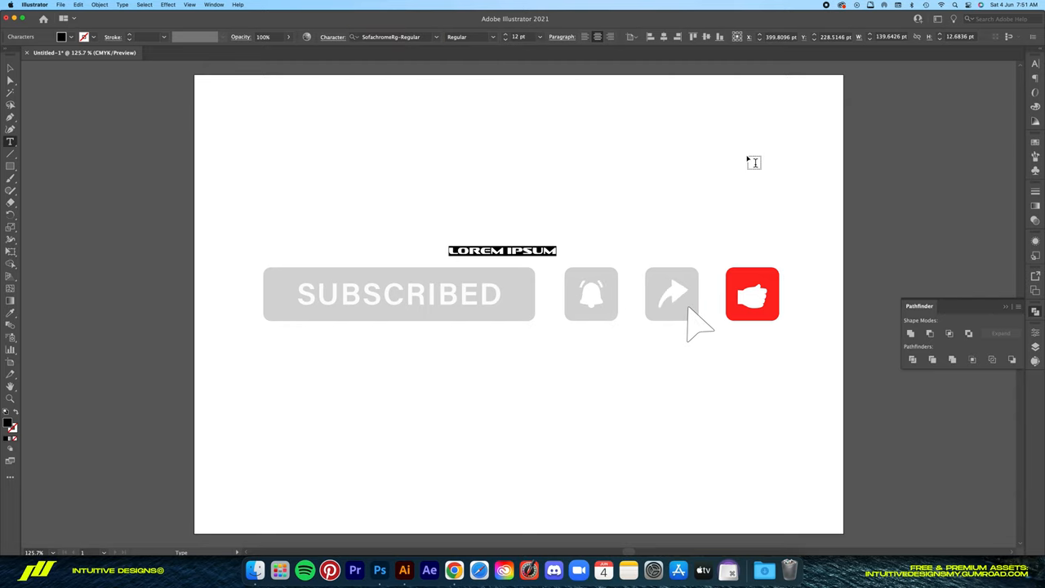
left_click(518, 37)
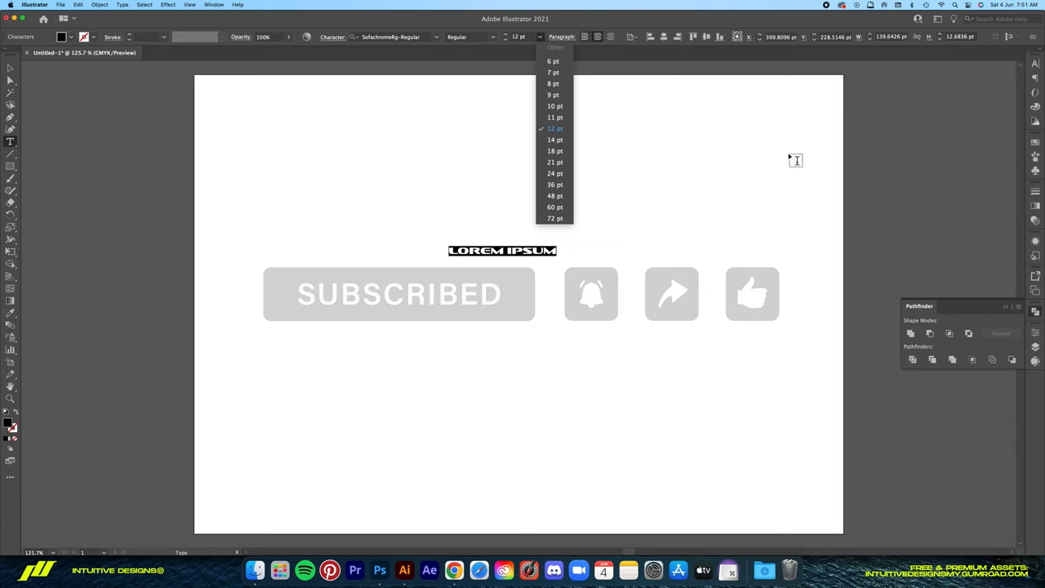
left_click(555, 196)
type("NIKE")
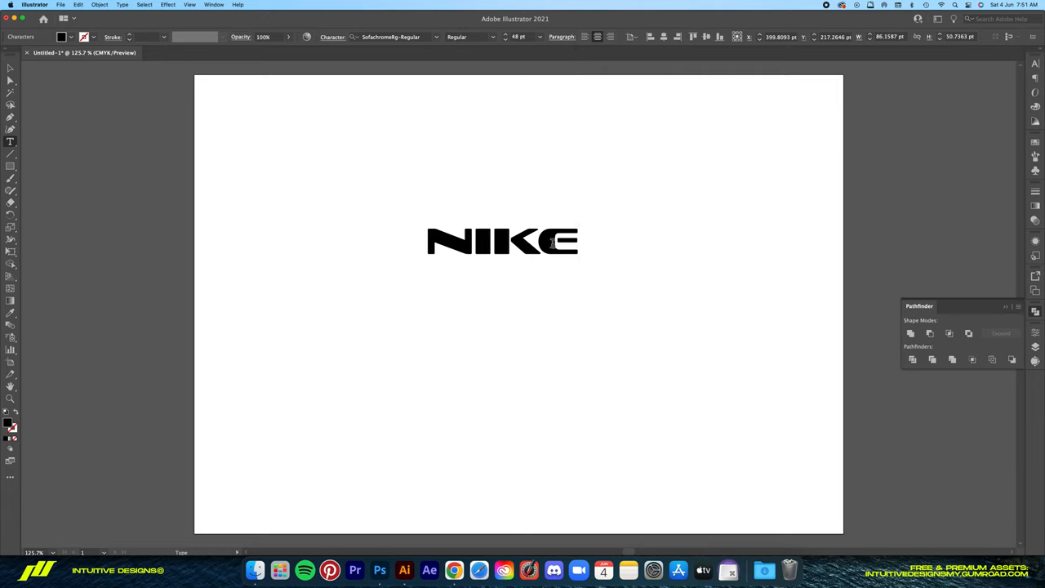
type("N")
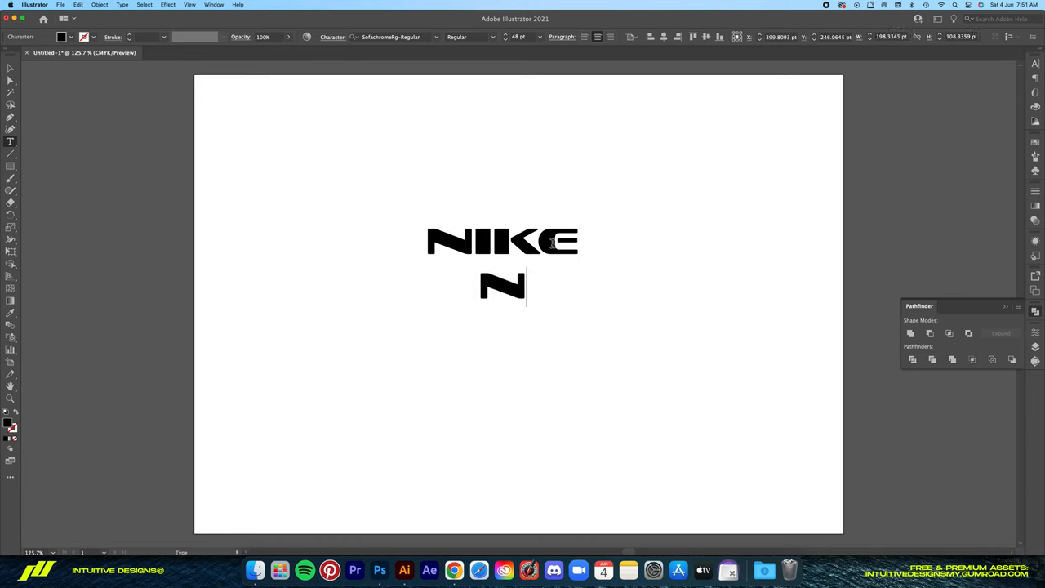
type("IKE")
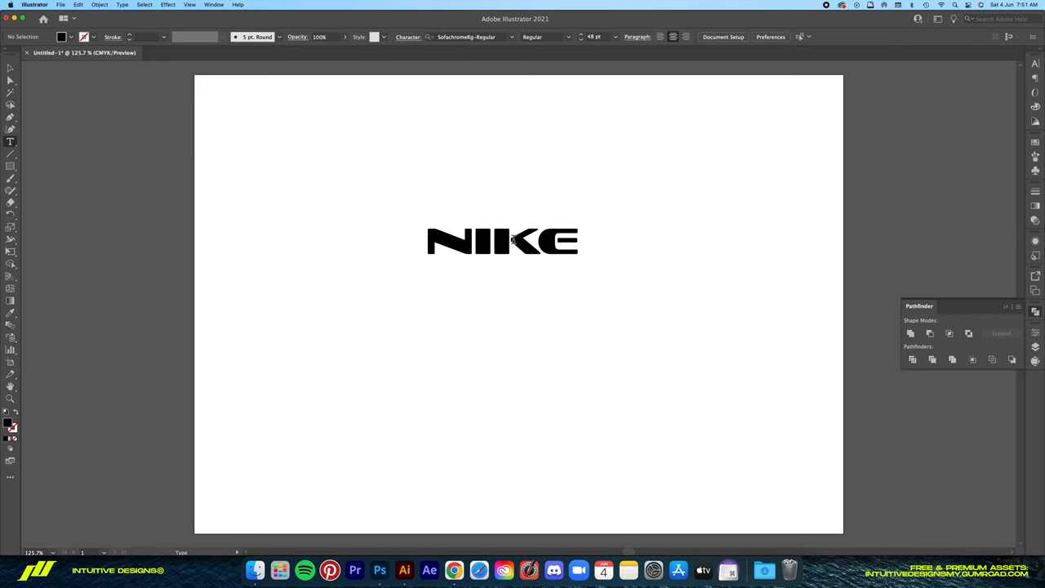
- Select the NIKE lettering so it can be converted to outlines and sheared
left_click_drag(503, 241, 395, 176)
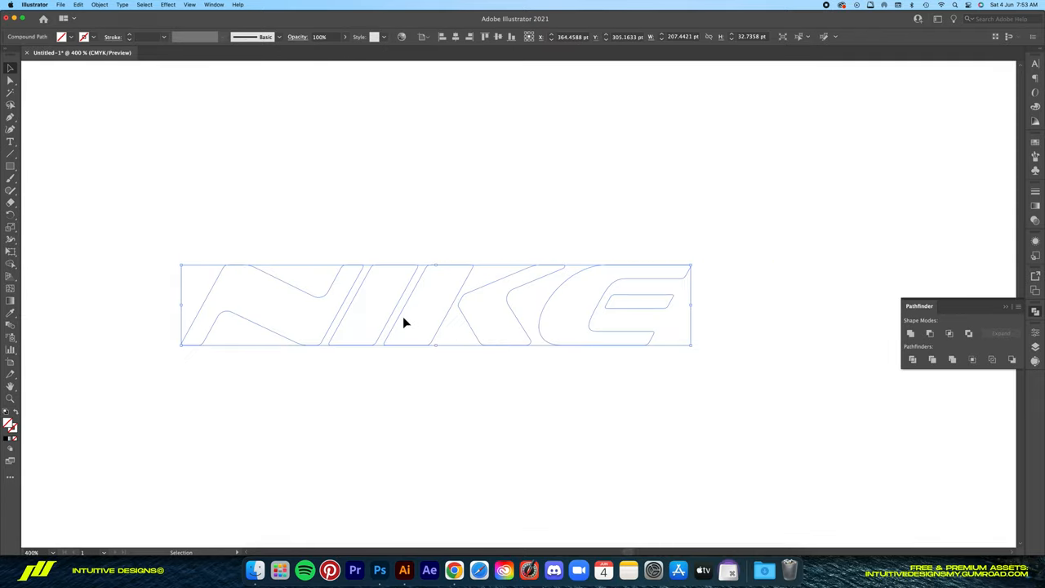
- Apply an outward Offset Path around the NIKE letters and confirm it
left_click(98, 5)
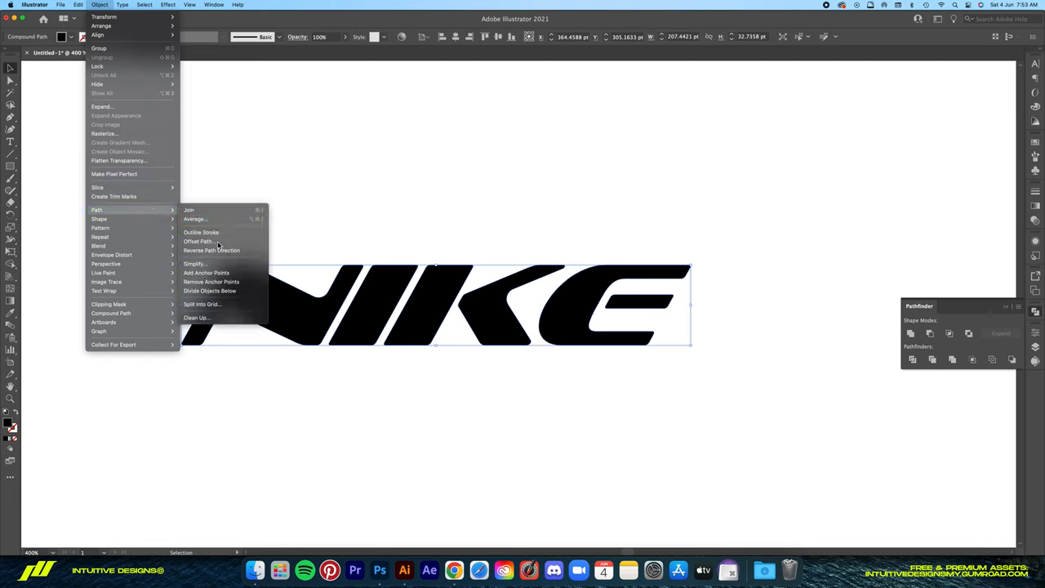
left_click(198, 241)
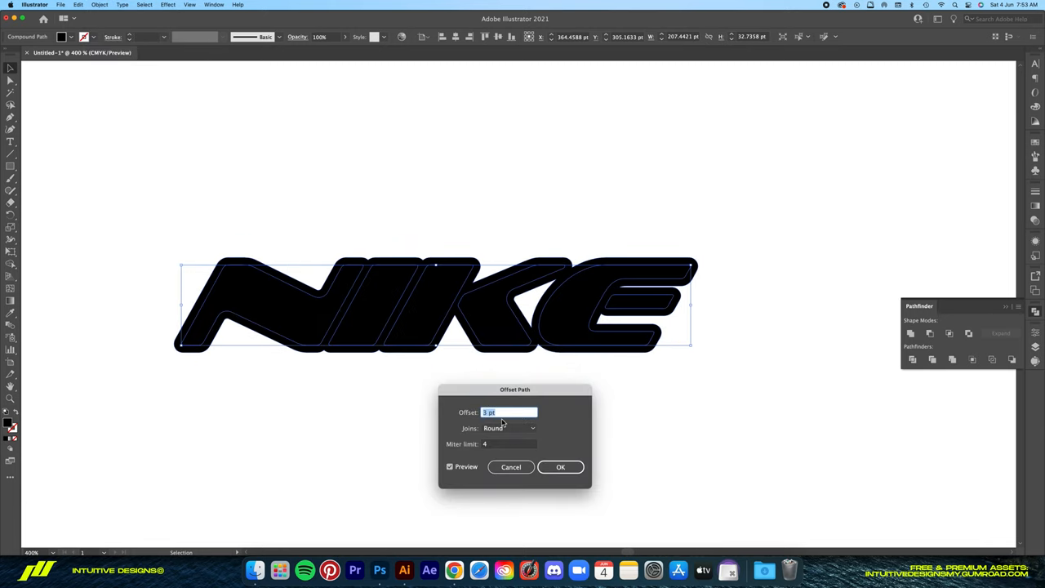
left_click(560, 466)
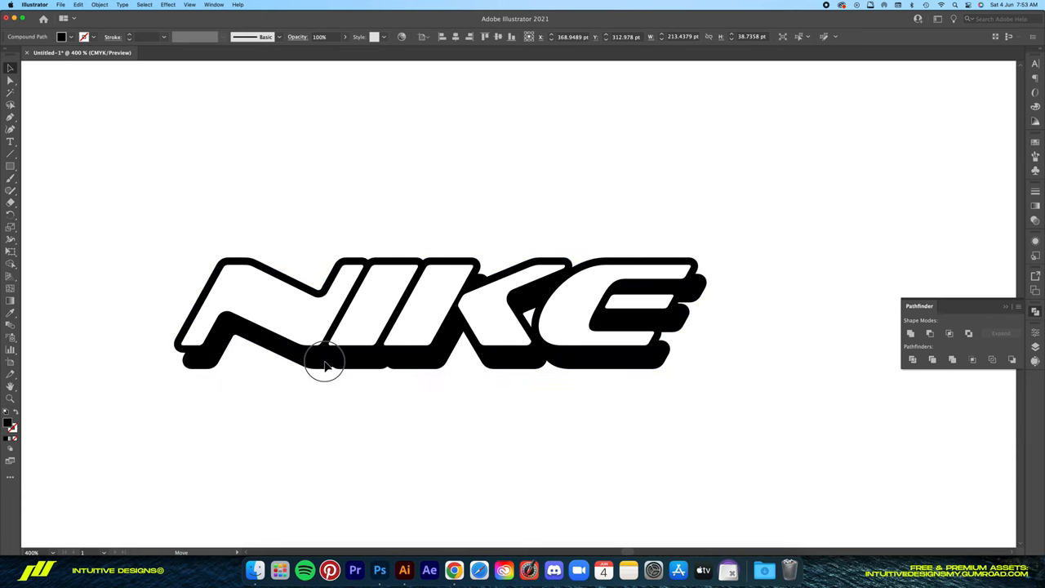
left_click(99, 5)
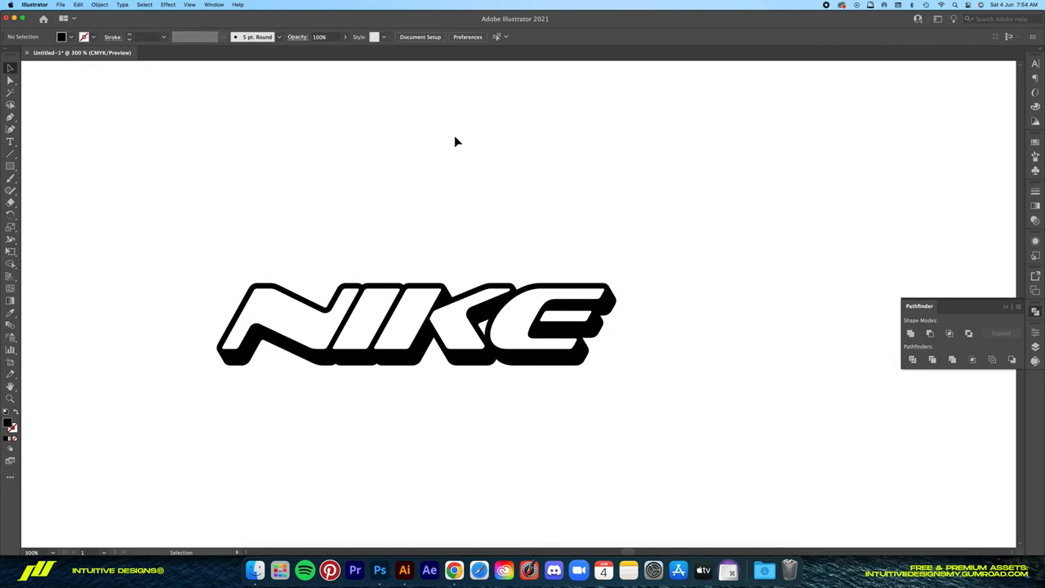
- Bring up the Y2K icon pack document from the File menu
left_click(60, 6)
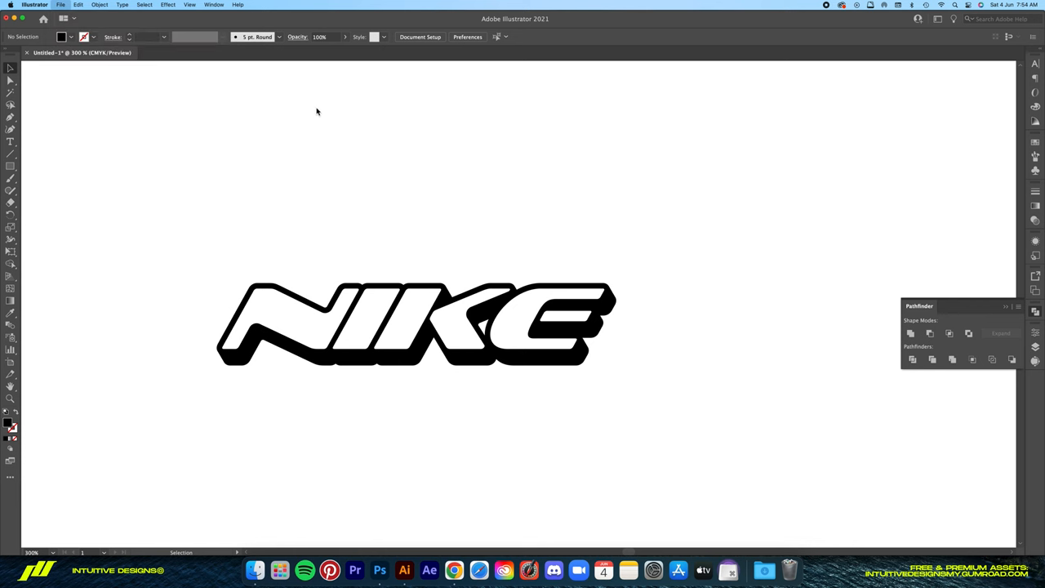
left_click(247, 53)
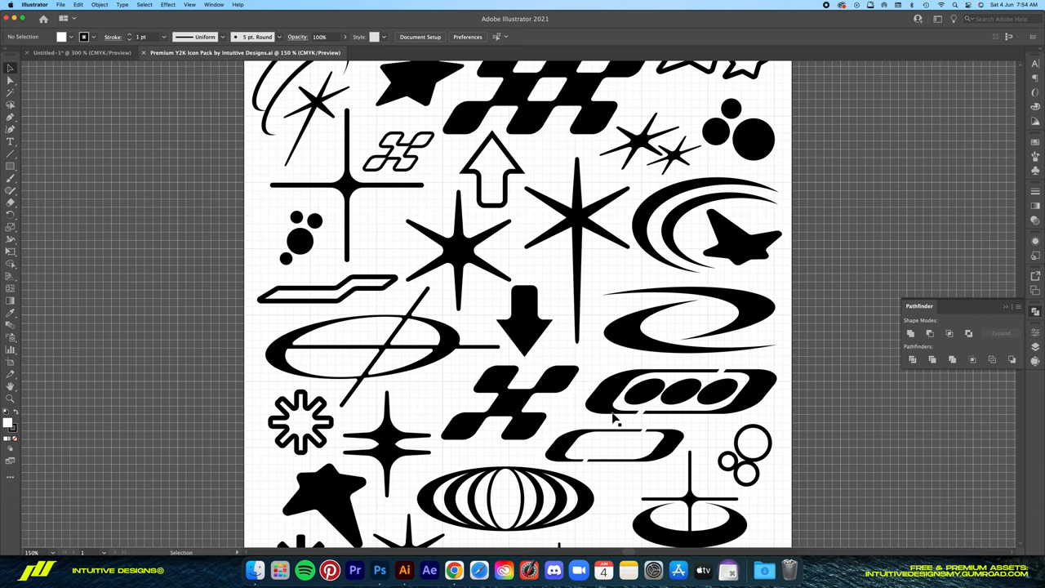
mouse_move(482, 251)
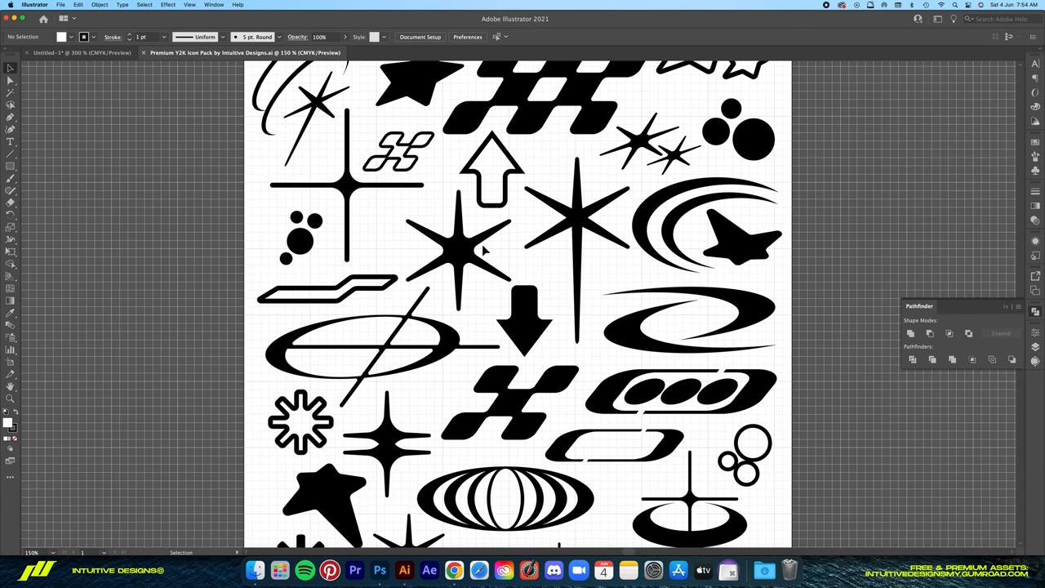
- Select the curved swoosh shape in the icon pack and return to the NIKE logo document
scroll("up", 3)
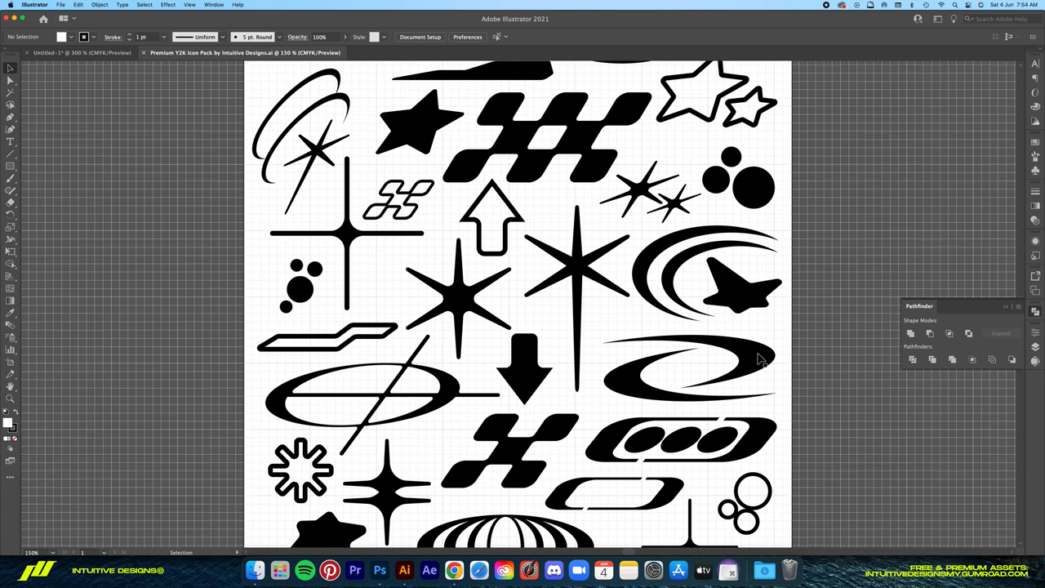
left_click(690, 372)
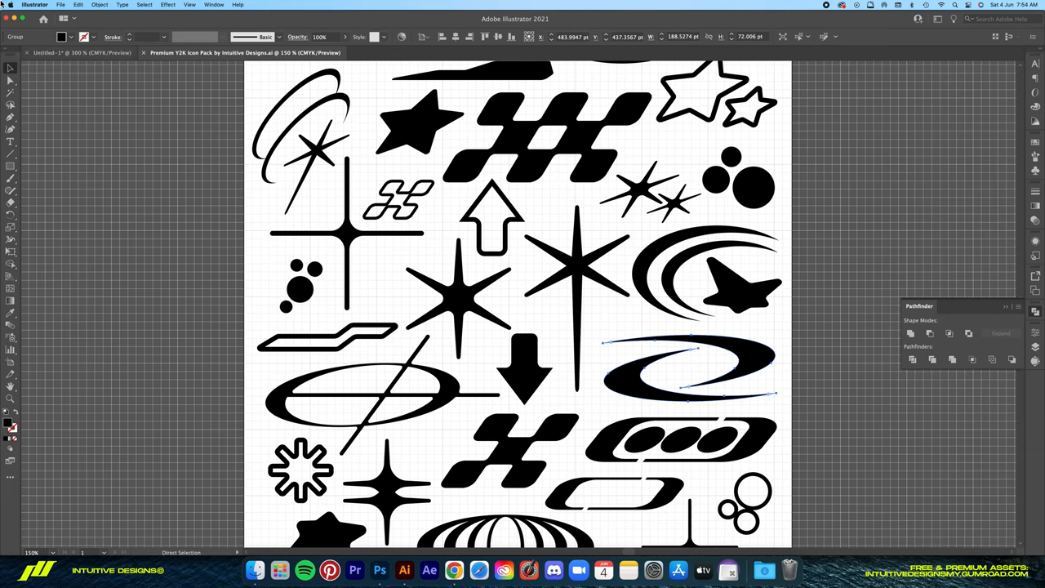
left_click(77, 52)
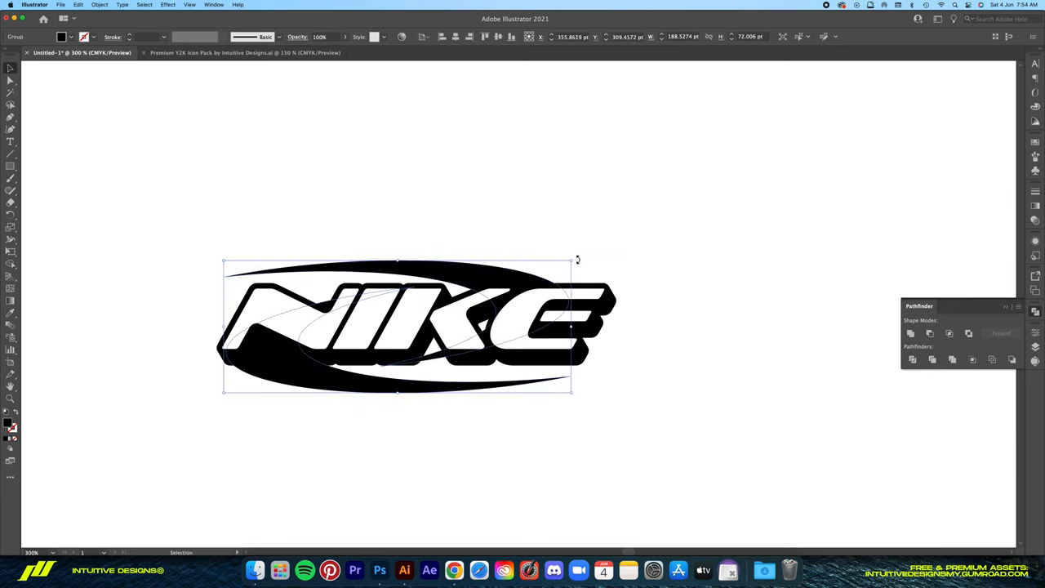
- Enlarge the swoosh around the lettering, then switch back to the Y2K icon pack
left_click_drag(578, 260, 603, 286)
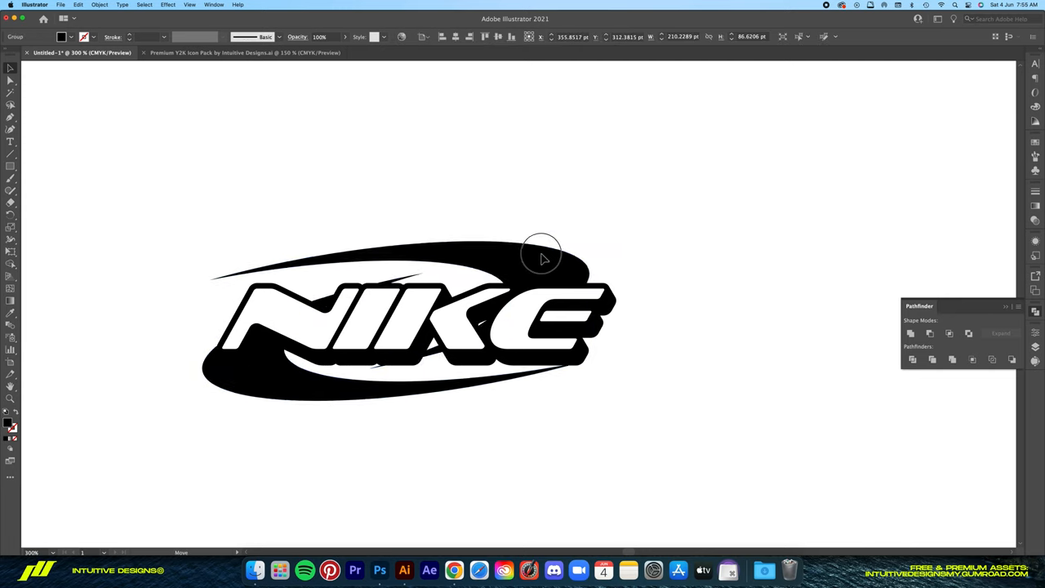
left_click(541, 256)
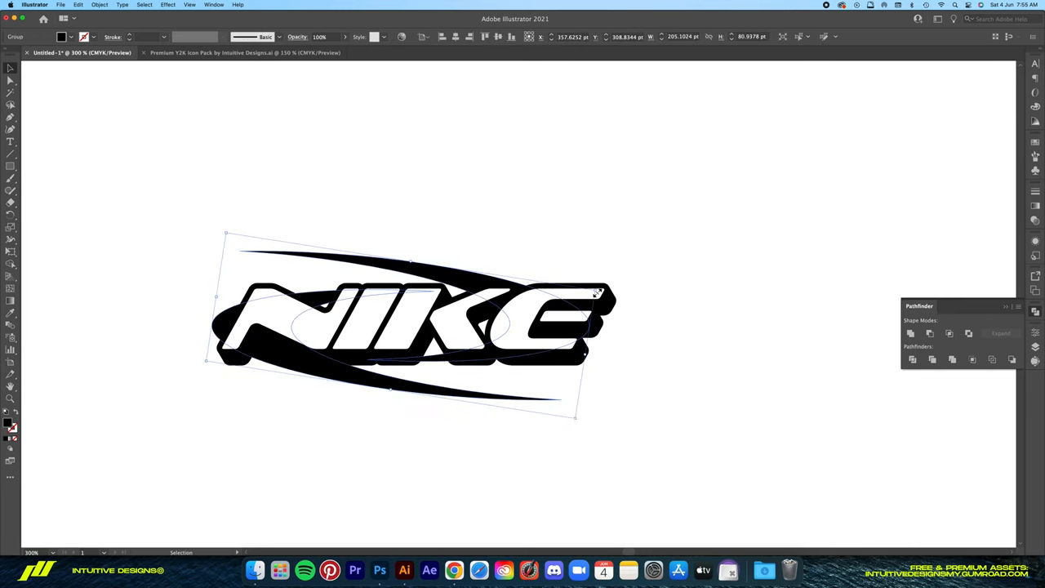
left_click(242, 52)
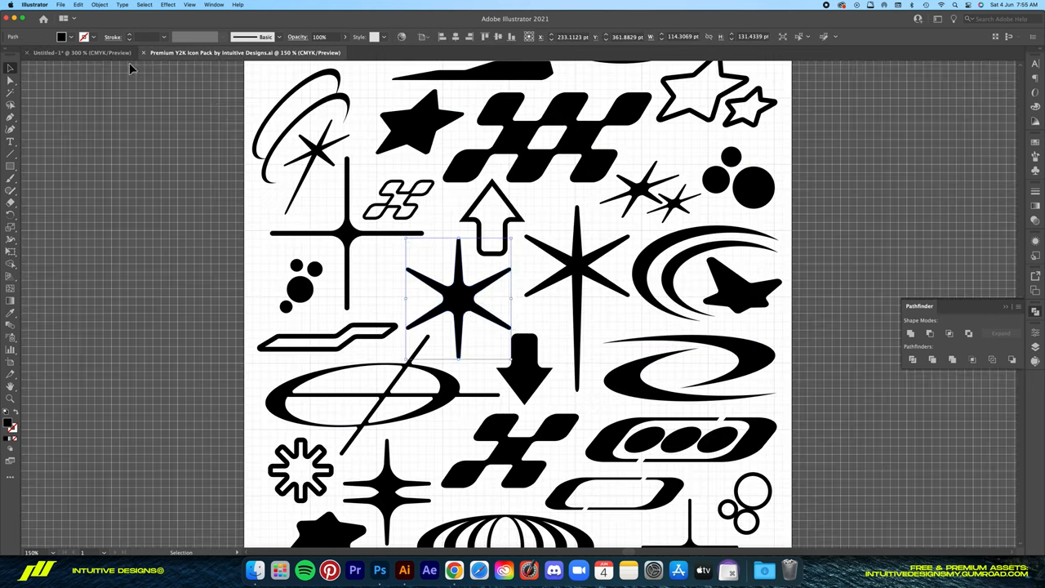
- Shrink the pasted six-pointed star to a small accent and set it atop the E
left_click(82, 53)
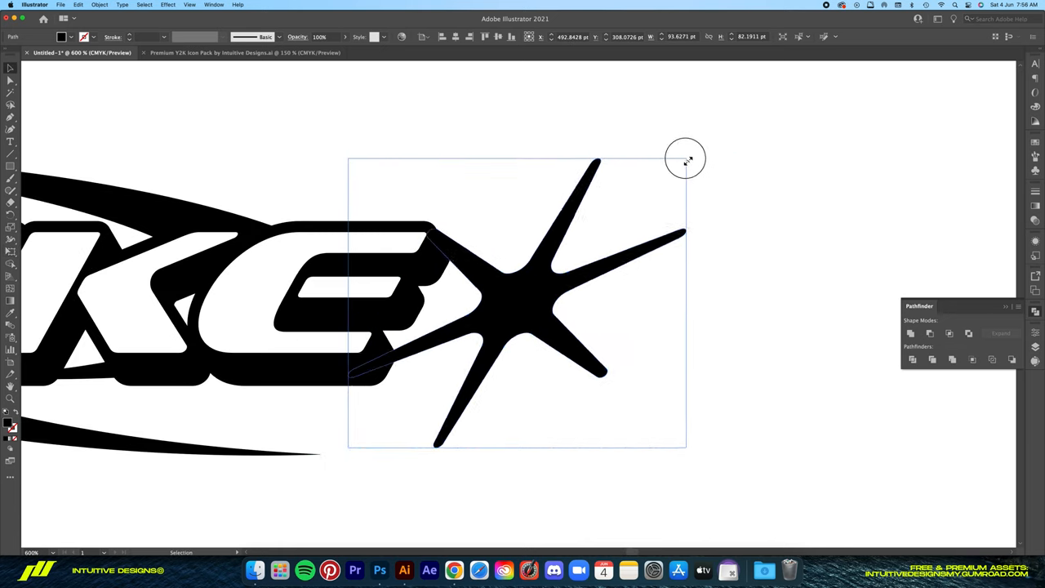
left_click_drag(685, 157, 539, 87)
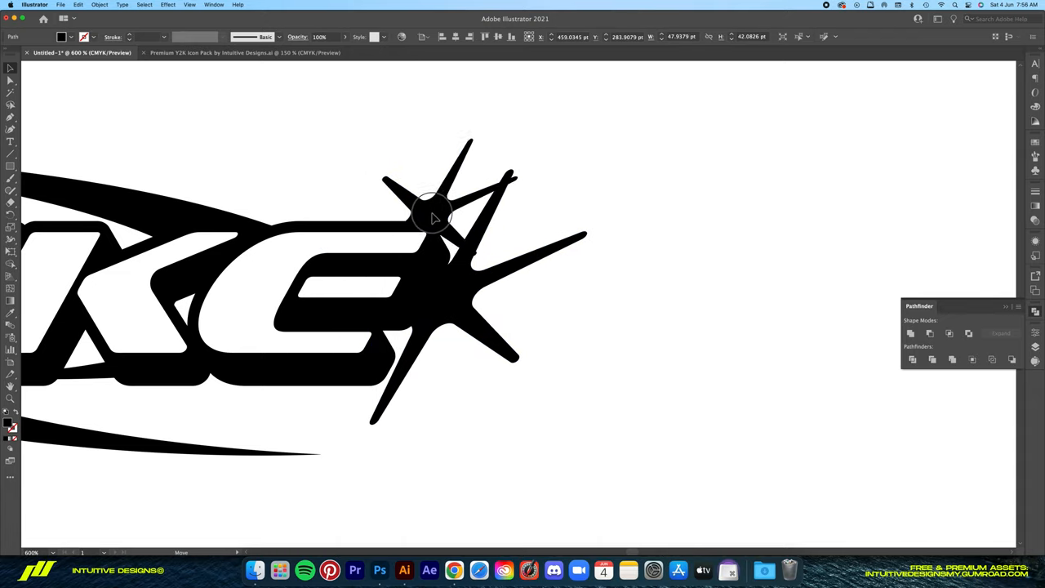
left_click_drag(433, 216, 445, 331)
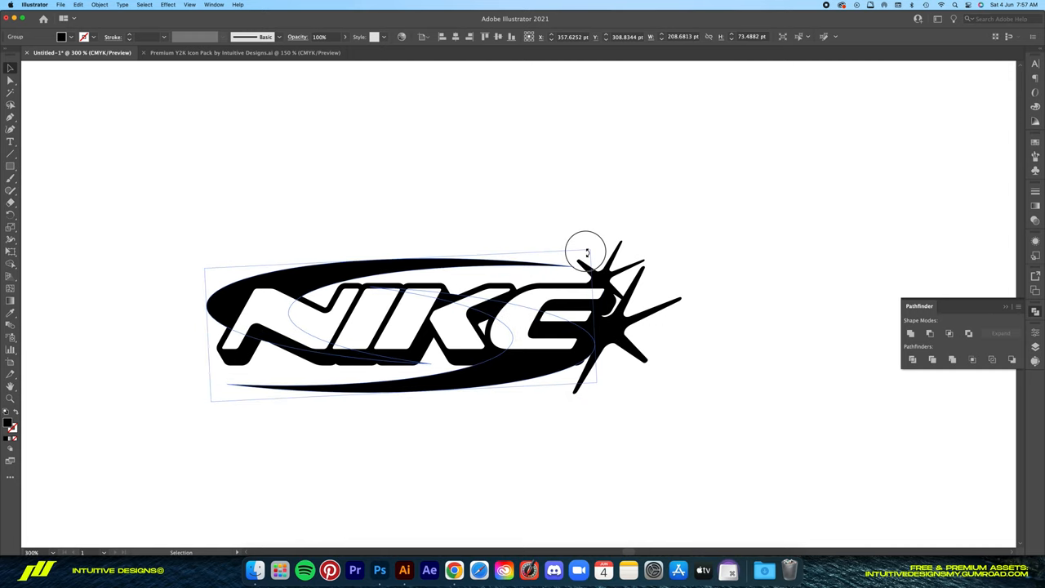
- Tilt the swoosh pieces around the lettering and select all the logo pieces together
left_click_drag(585, 251, 406, 393)
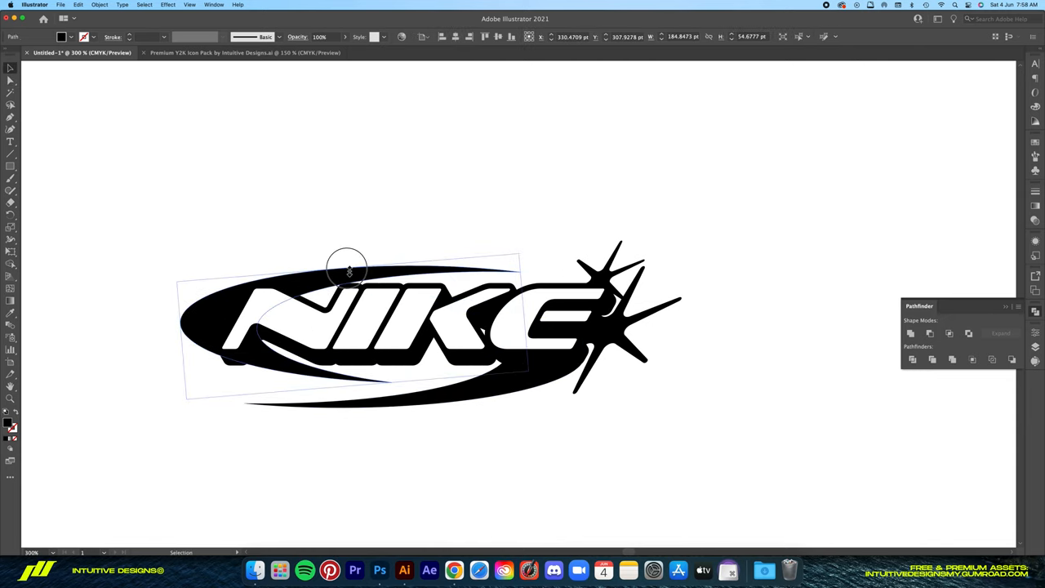
left_click_drag(347, 270, 341, 284)
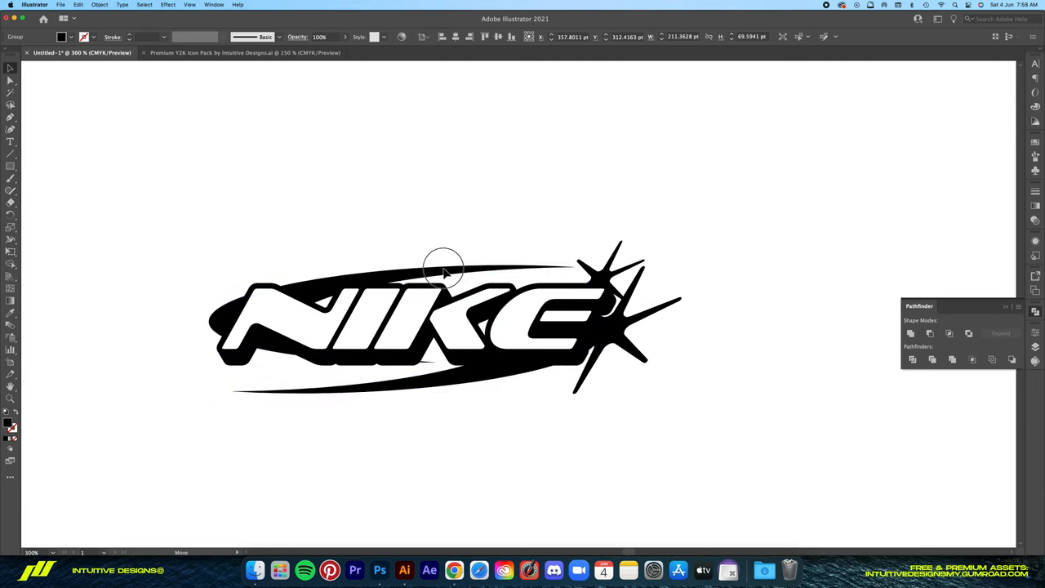
left_click(408, 278)
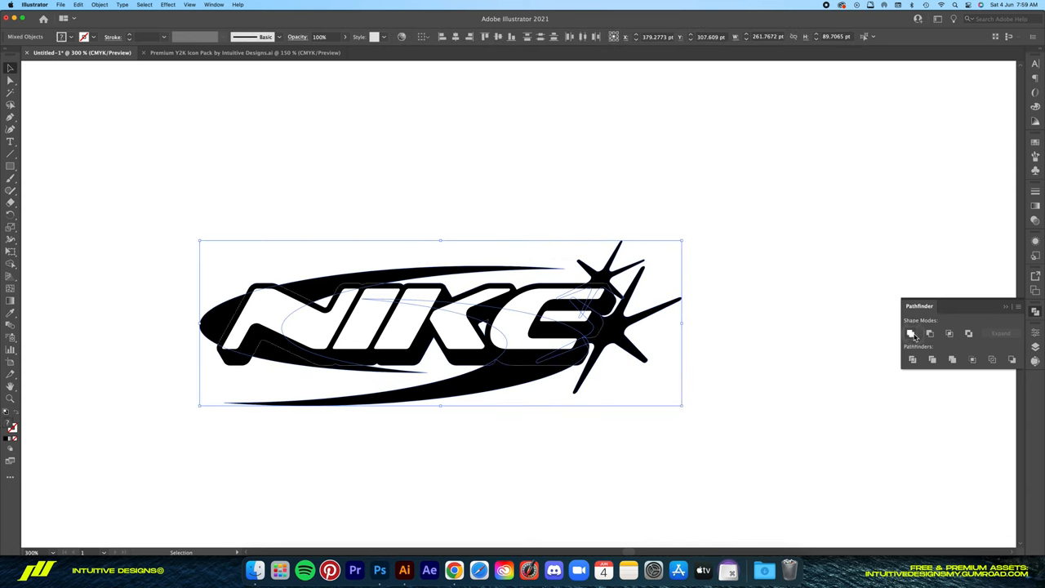
- Unite the selected lettering, swoosh and star into one shape with Pathfinder
left_click(911, 333)
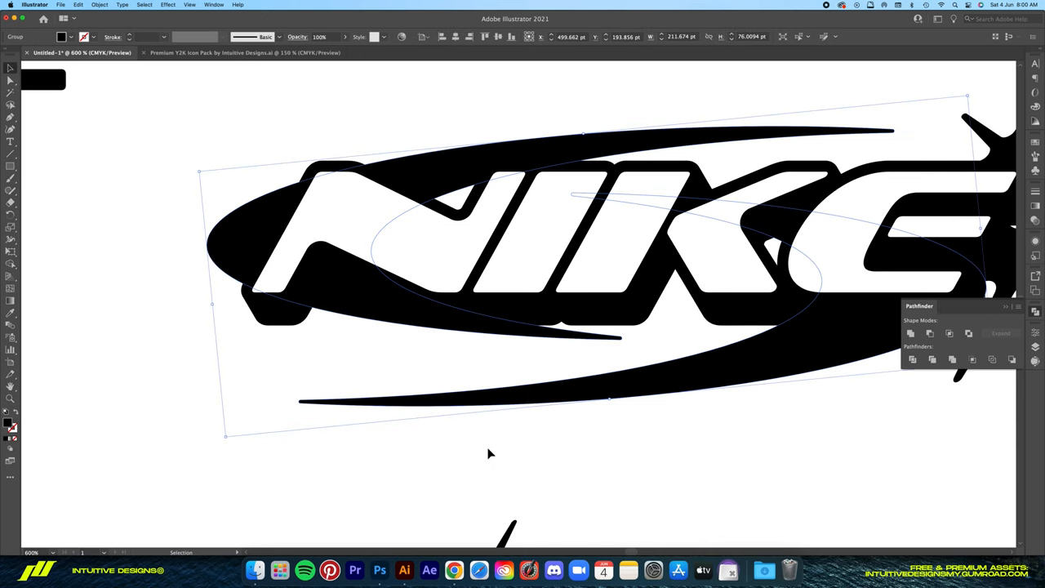
left_click_drag(490, 453, 271, 413)
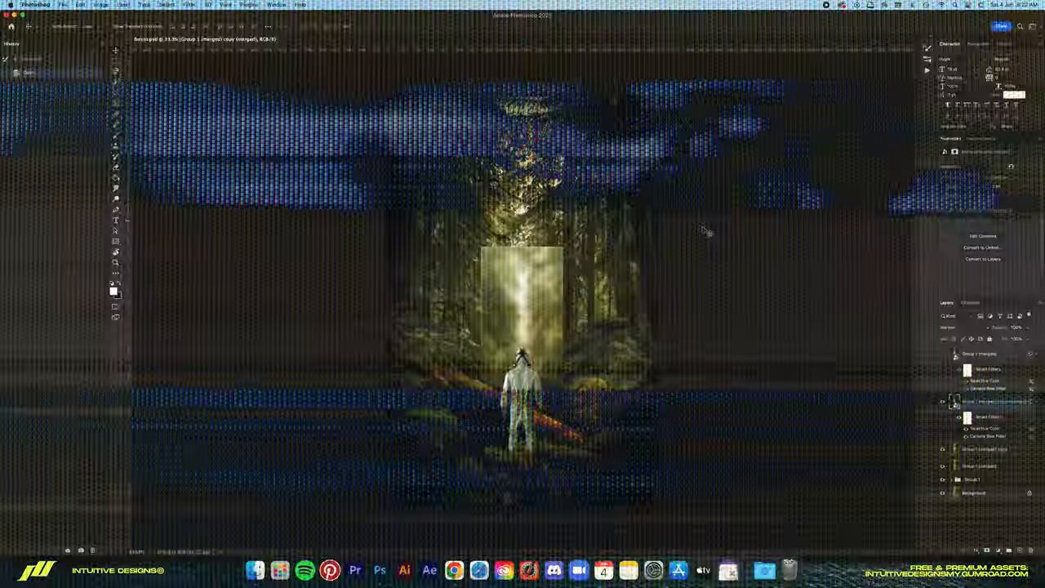
- Create a new document from the Merch Bigger 5000 × 6600 preset with a black background
left_click(62, 5)
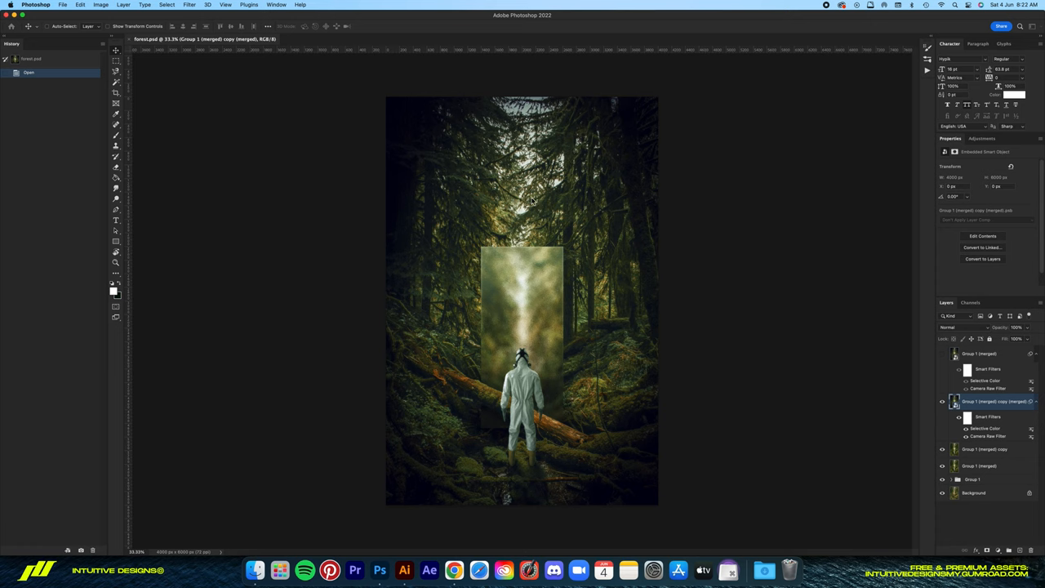
left_click(62, 4)
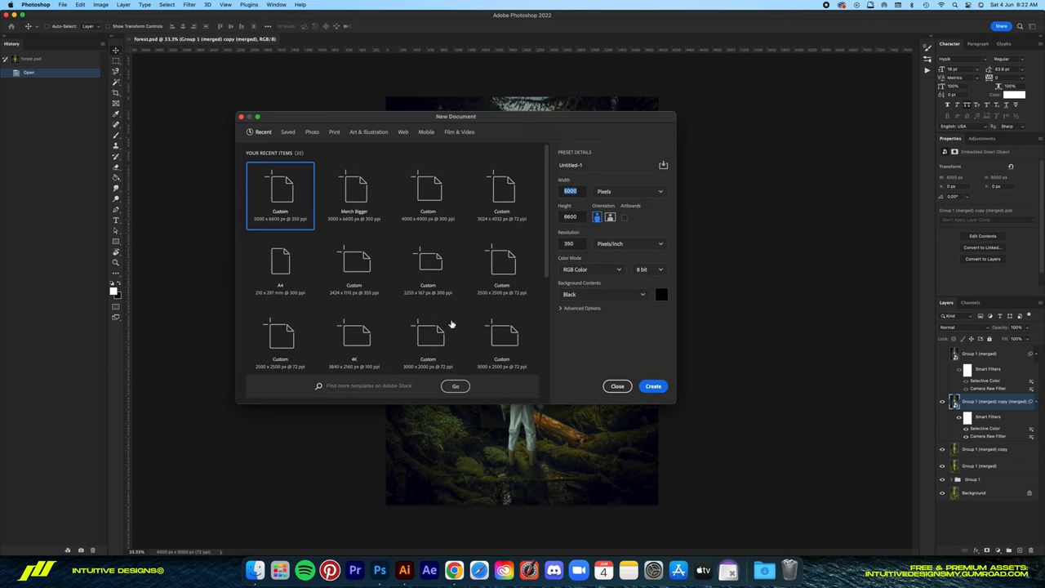
left_click(288, 131)
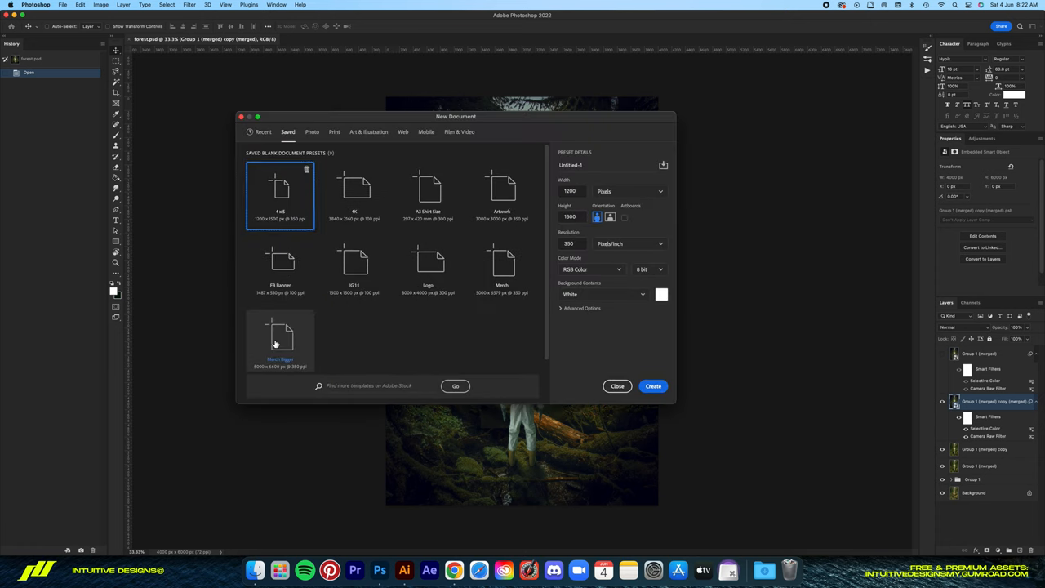
left_click(280, 335)
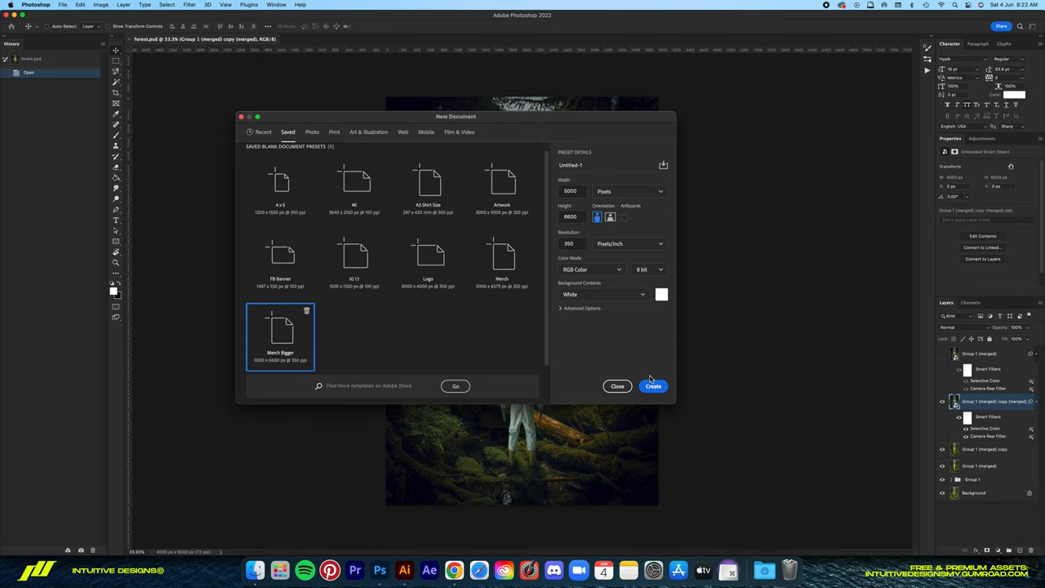
left_click(604, 294)
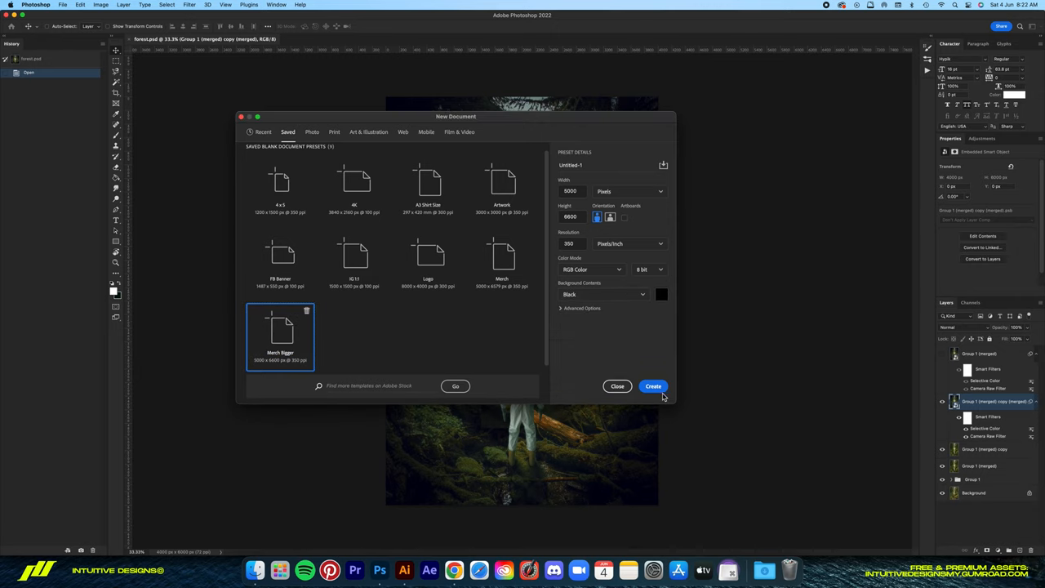
left_click(652, 386)
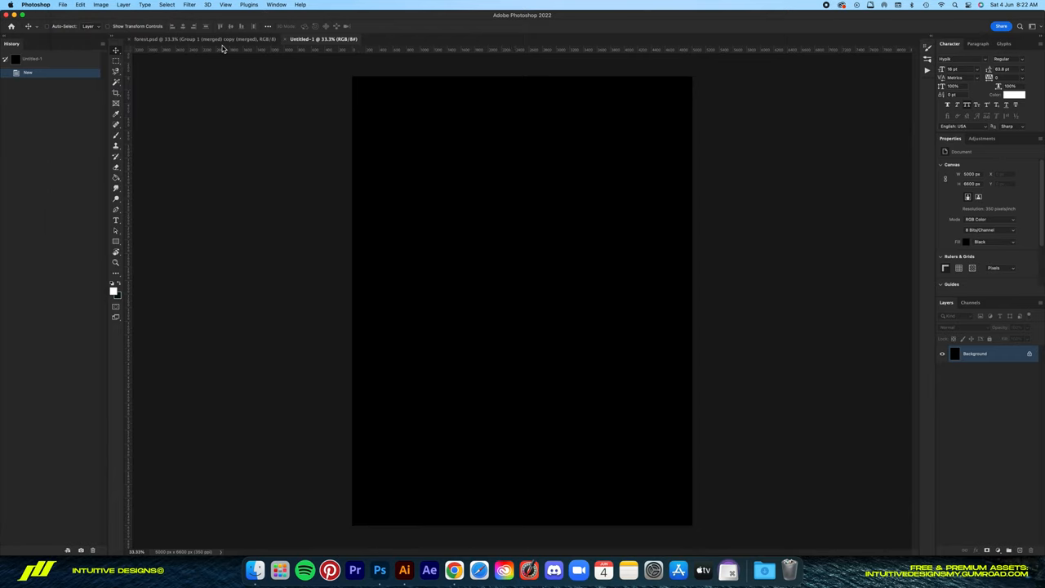
mouse_move(205, 51)
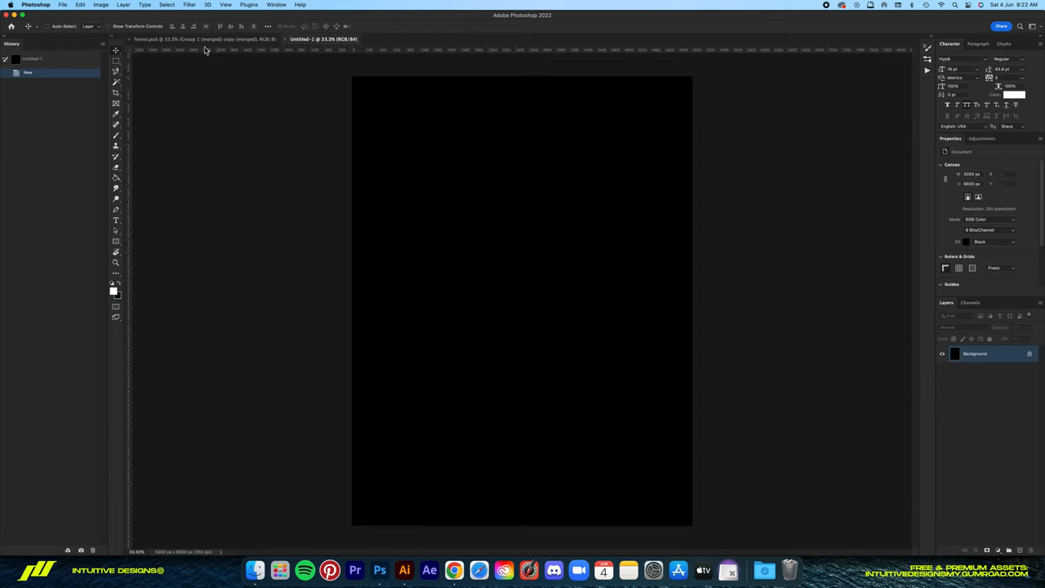
left_click(63, 5)
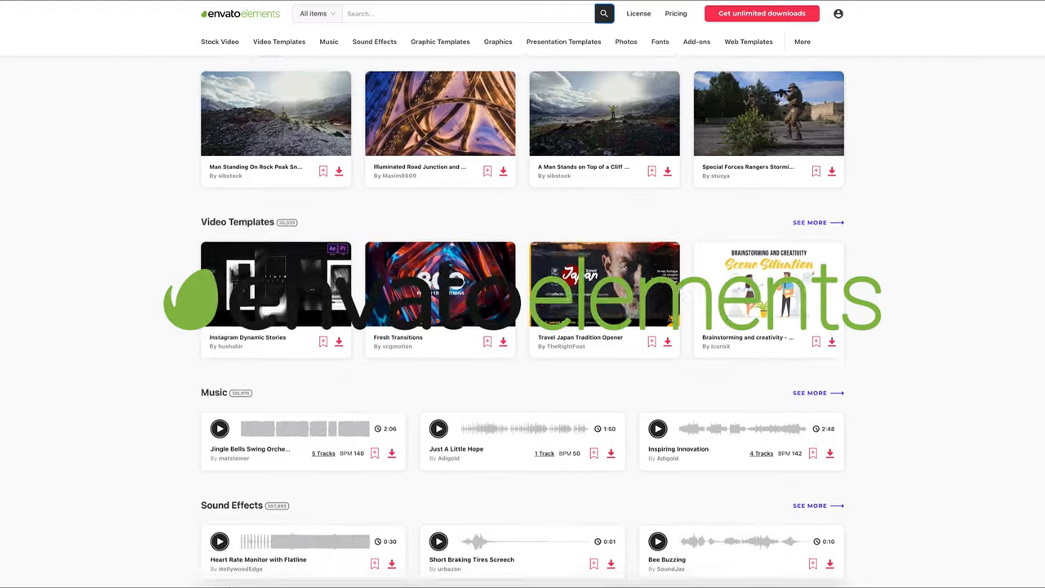
- Scroll through the Envato Elements 3D objects down to the Sci Fi Engine model
scroll("down", 3)
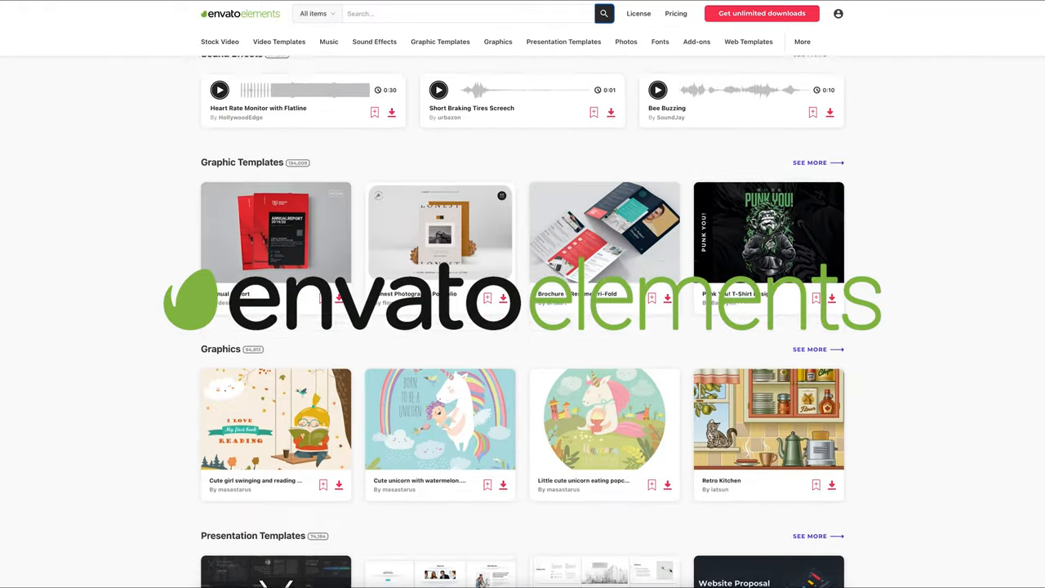
scroll("down", 3)
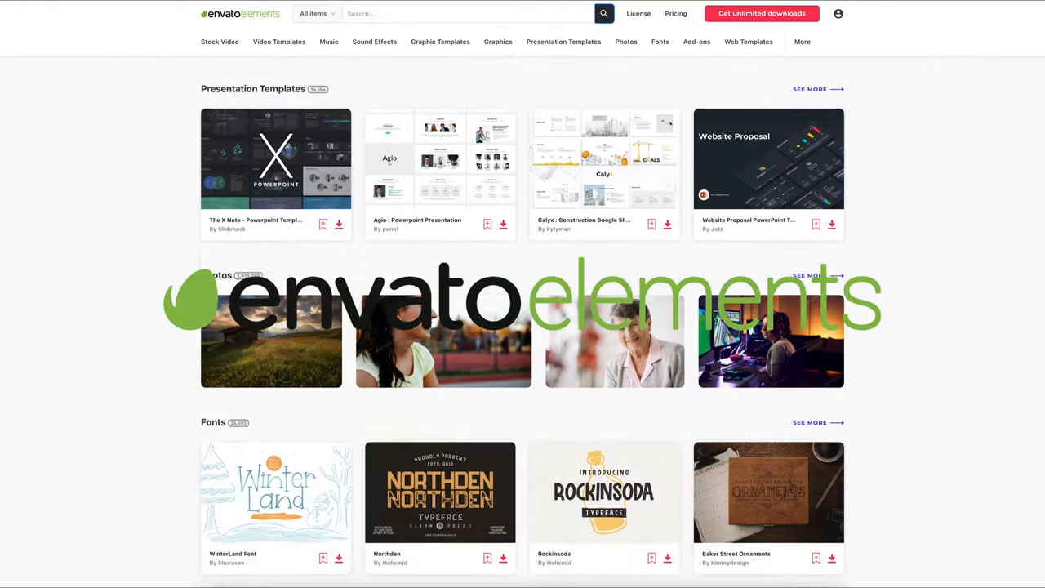
scroll("down", 3)
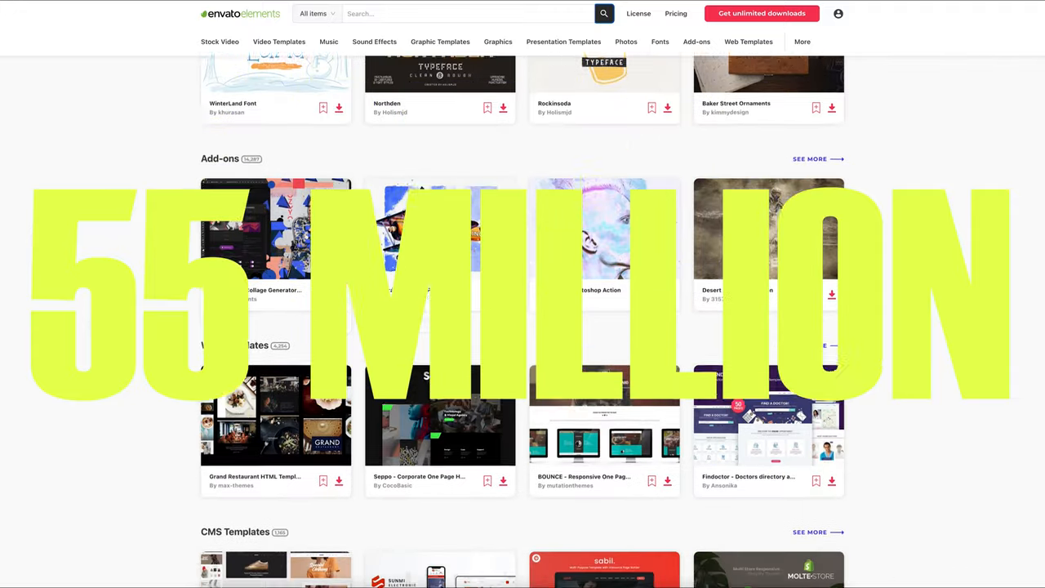
scroll("down", 3)
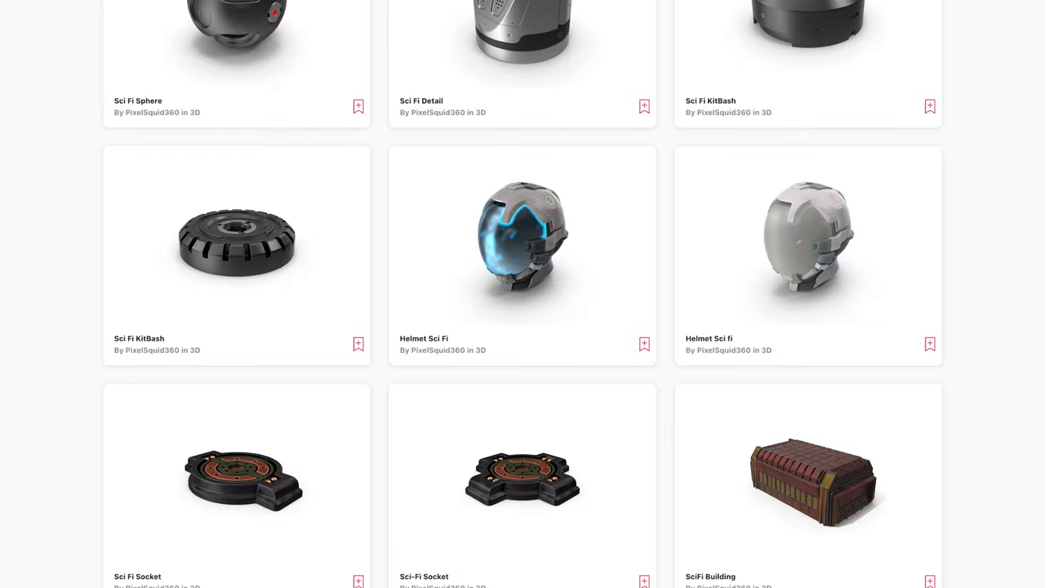
scroll("down", 3)
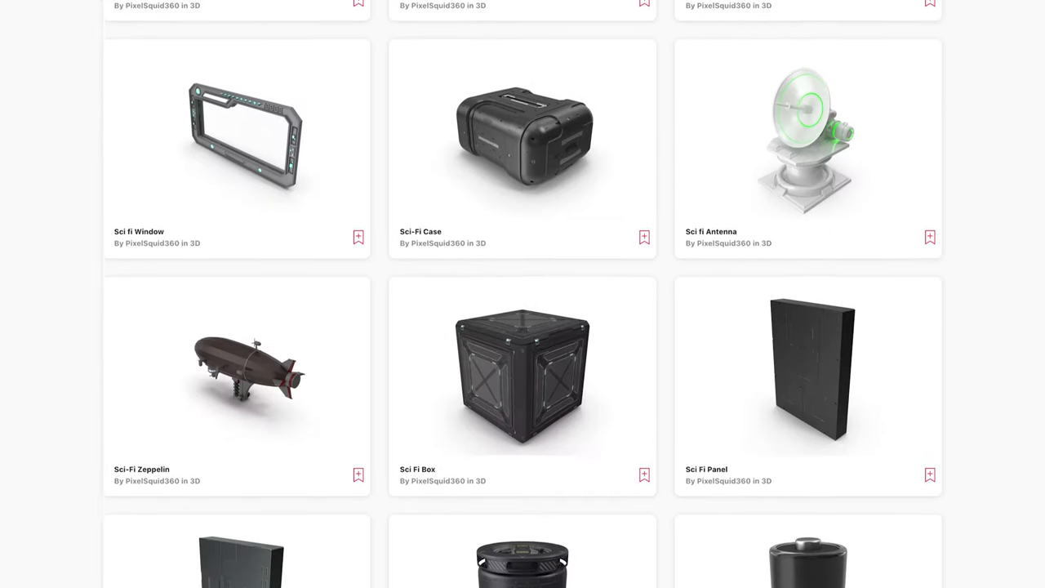
scroll("down", 3)
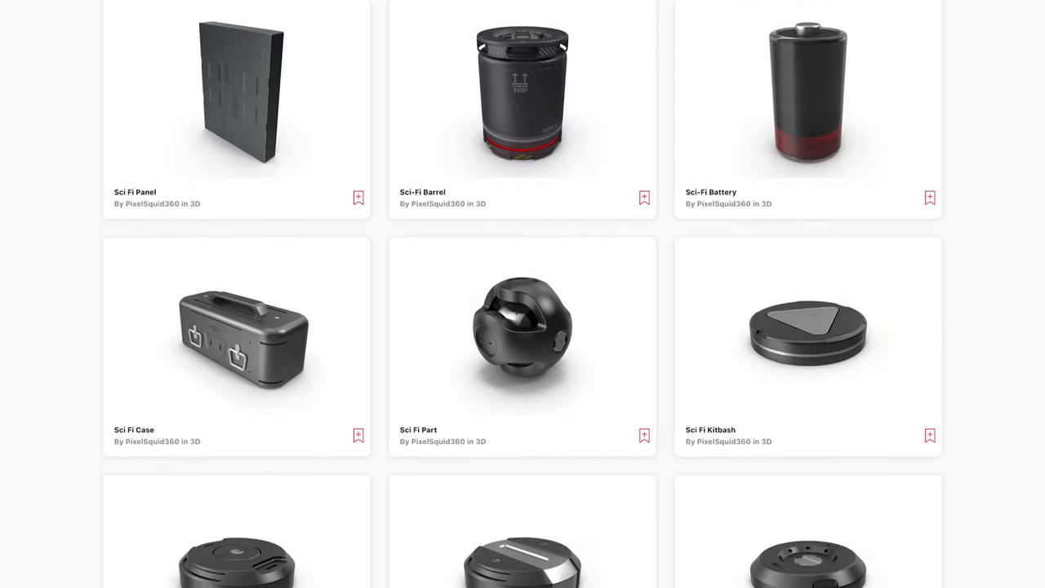
scroll("down", 3)
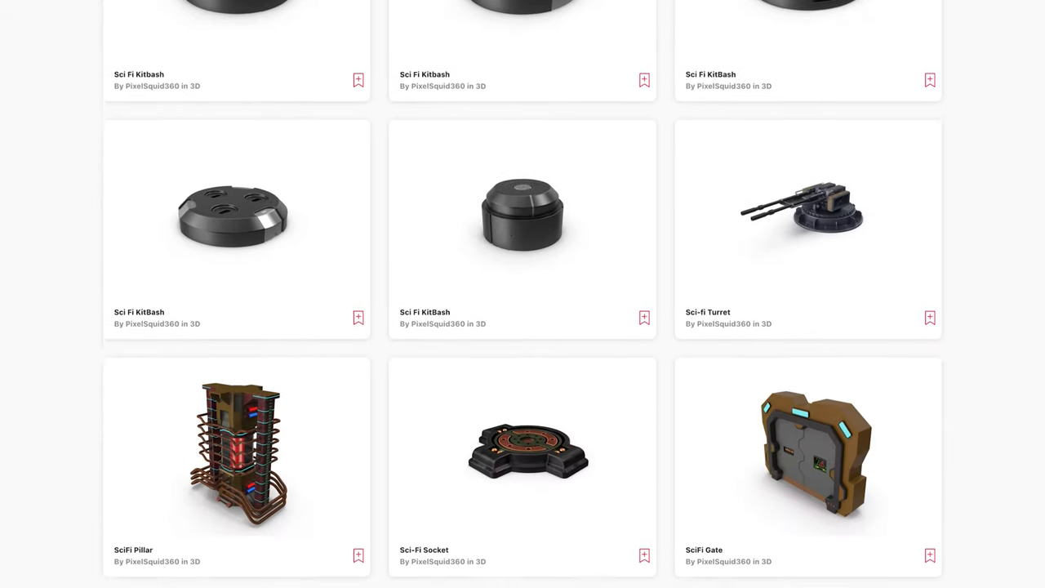
scroll("down", 3)
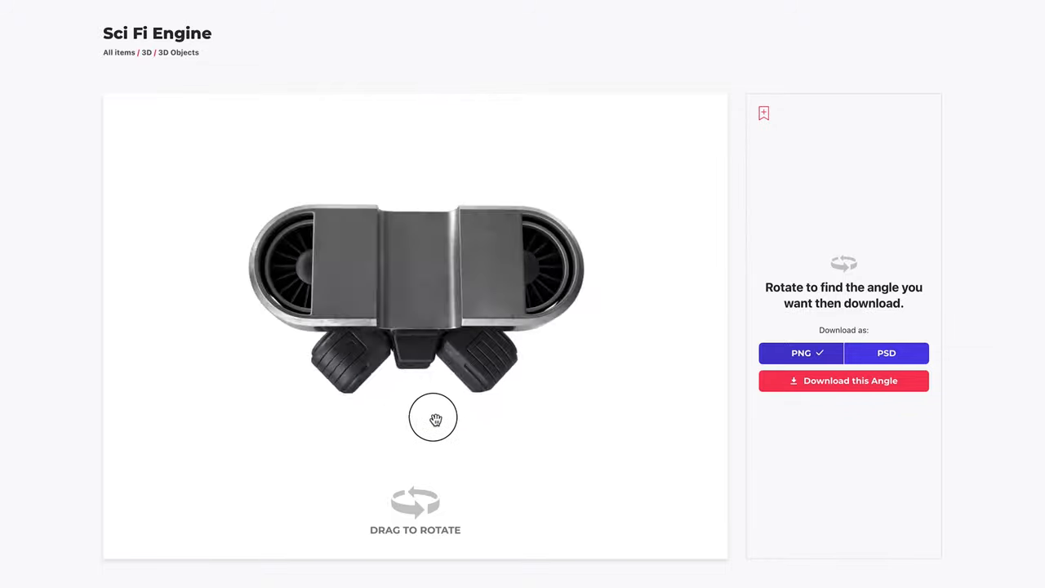
- Rotate the Sci Fi Engine preview toward a side-on angle
left_click_drag(433, 419, 429, 441)
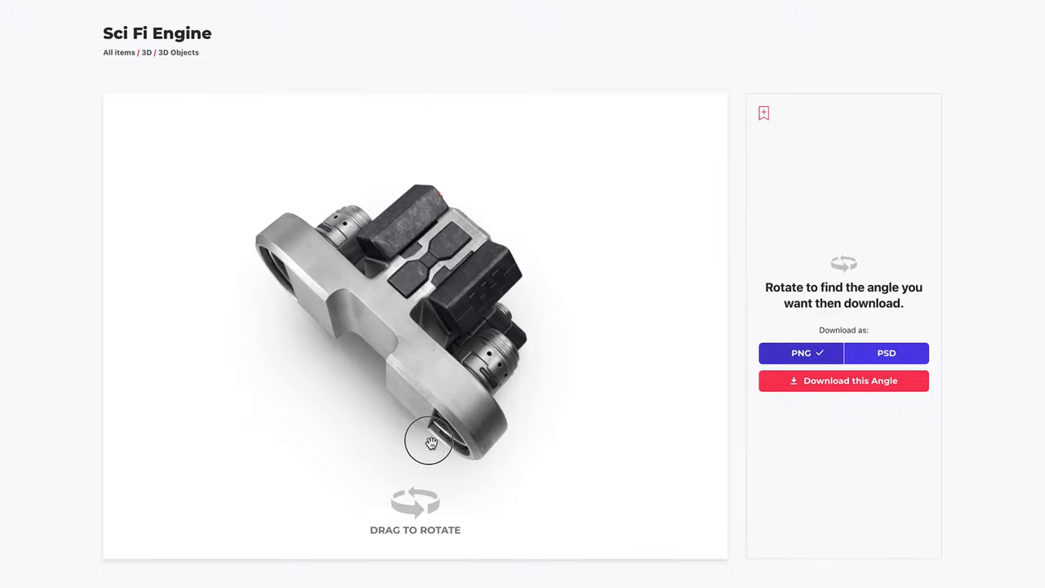
left_click_drag(429, 442, 423, 422)
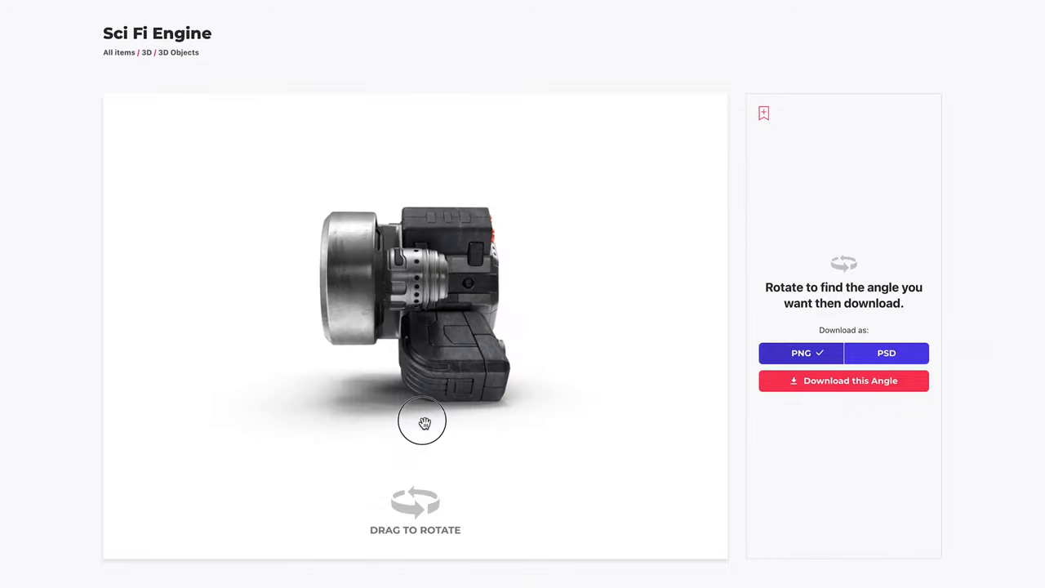
left_click_drag(422, 422, 424, 377)
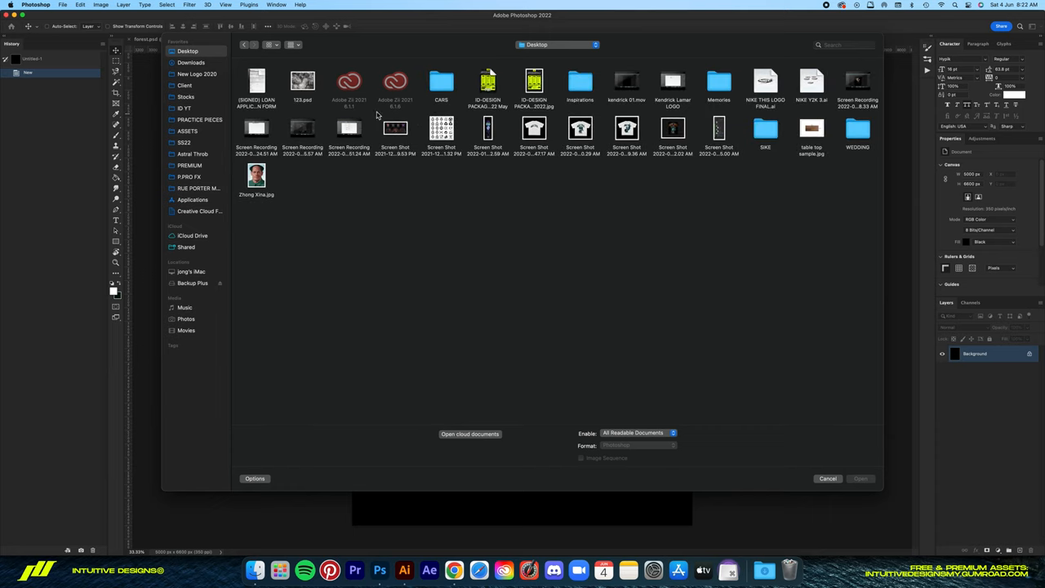
- Choose NIKE THIS LOGO FINAL.ai from the Desktop and start editing its import width
left_click(765, 81)
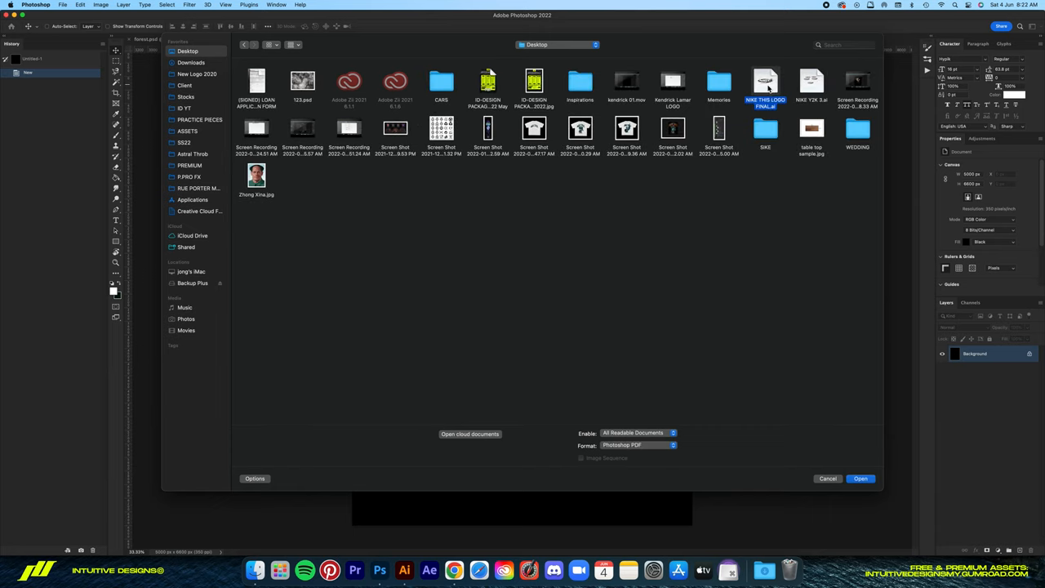
left_click(861, 478)
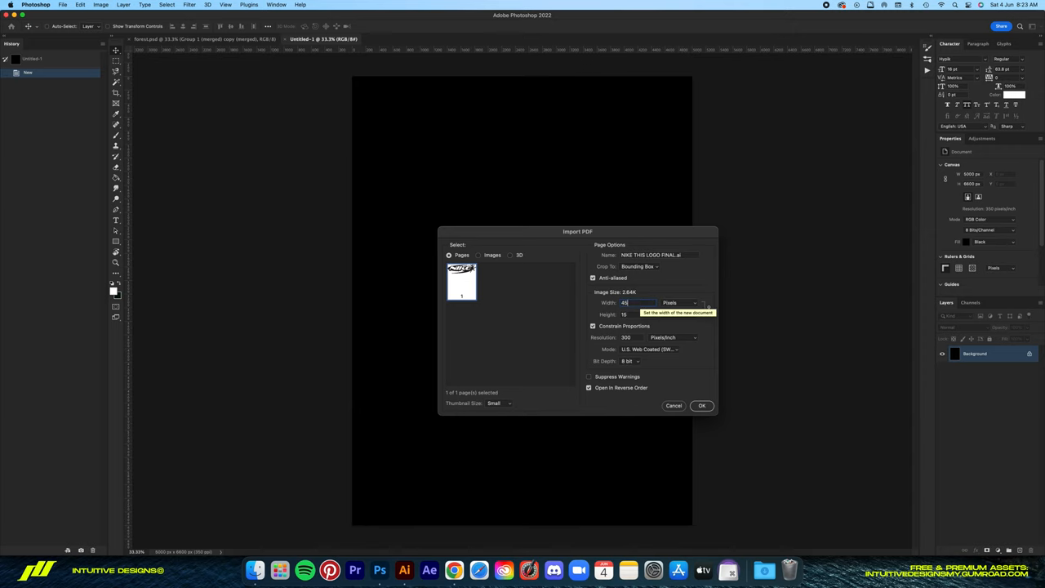
left_click(701, 405)
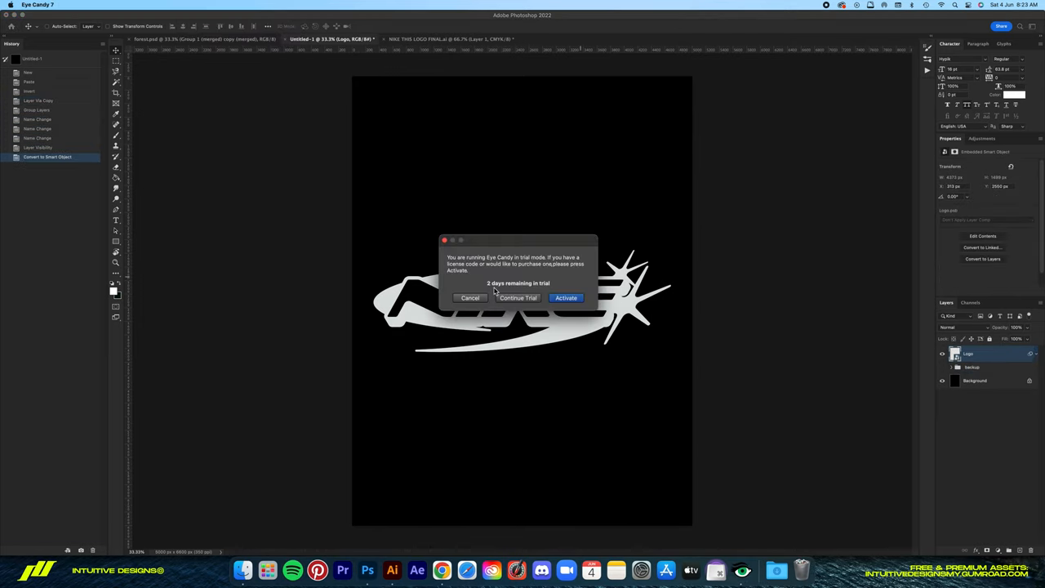
- Continue the Eye Candy 7 trial and preview Liquid and Outside Bevel presets, including Chrome, Office Space
left_click(519, 298)
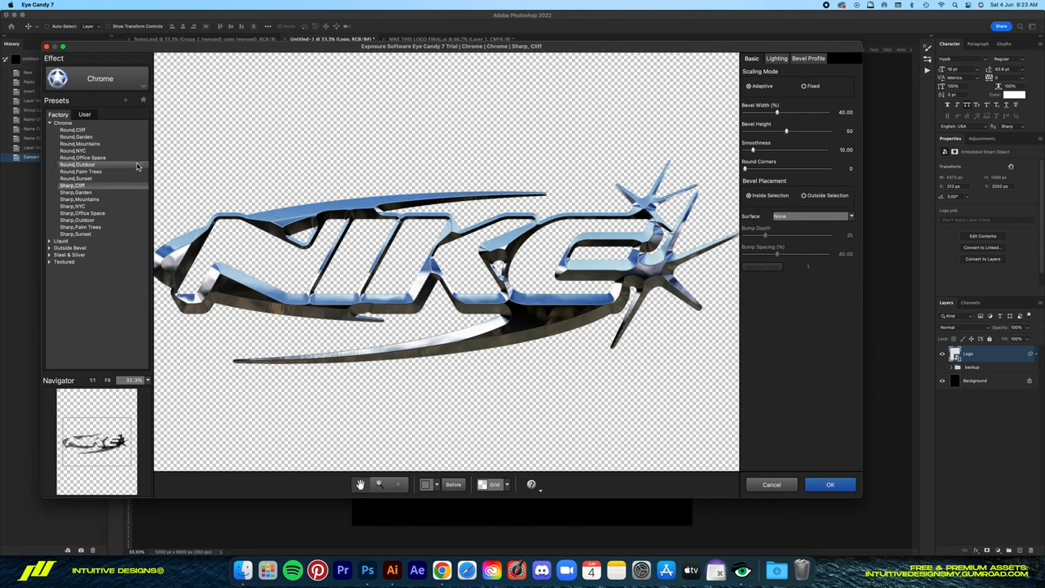
left_click(73, 248)
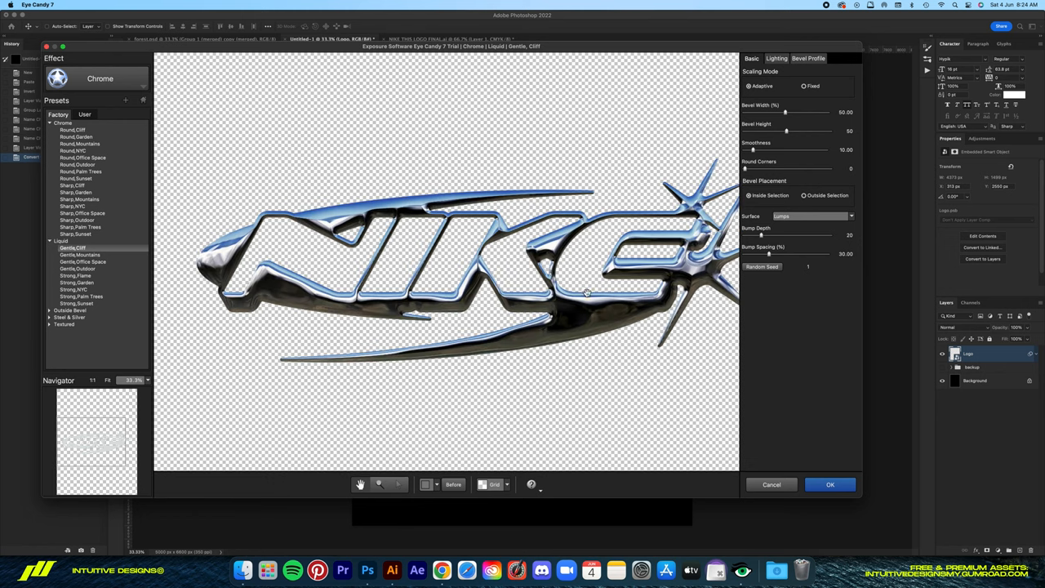
mouse_move(387, 245)
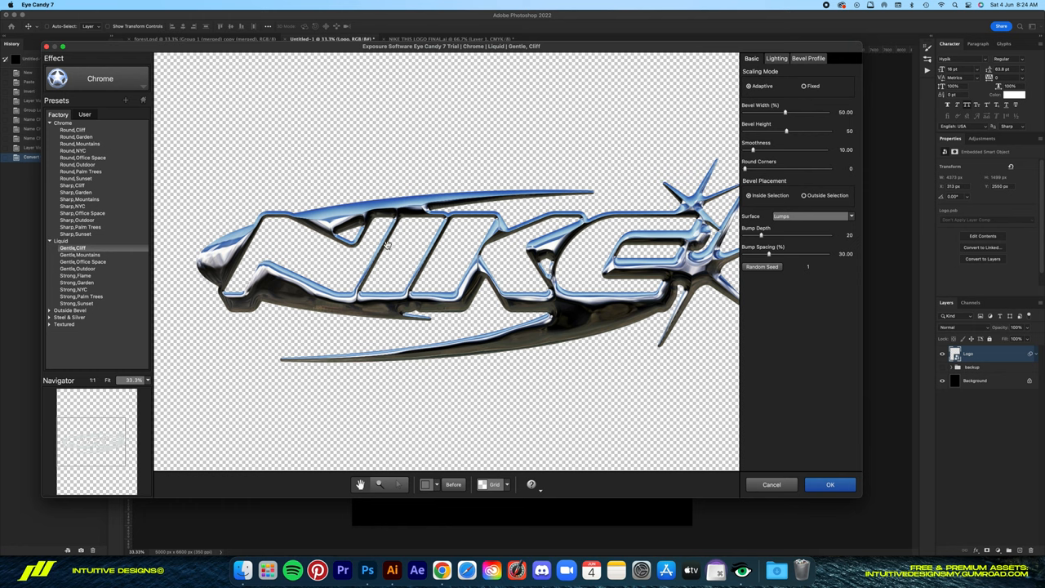
mouse_move(329, 213)
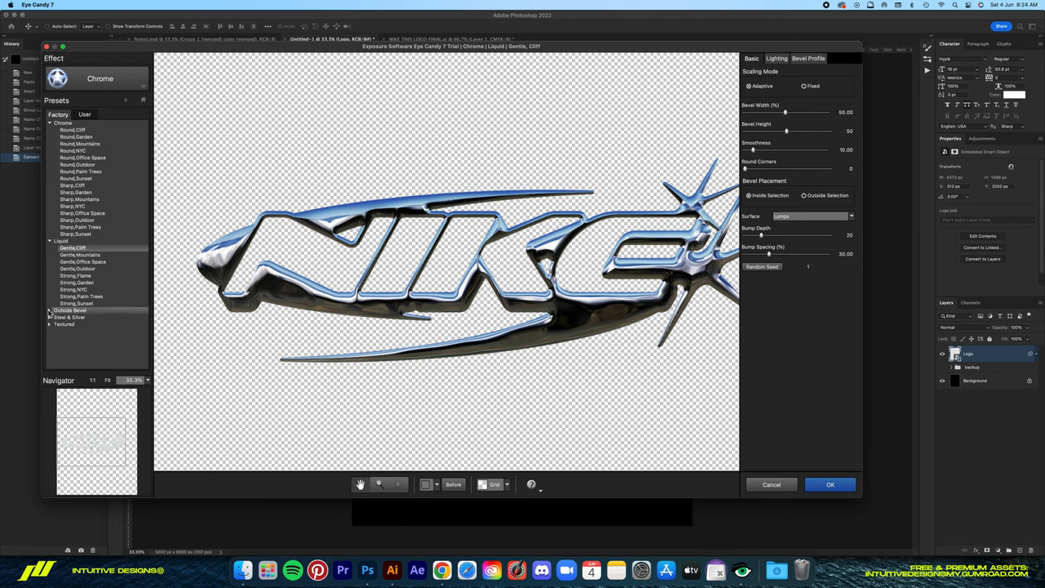
left_click(69, 310)
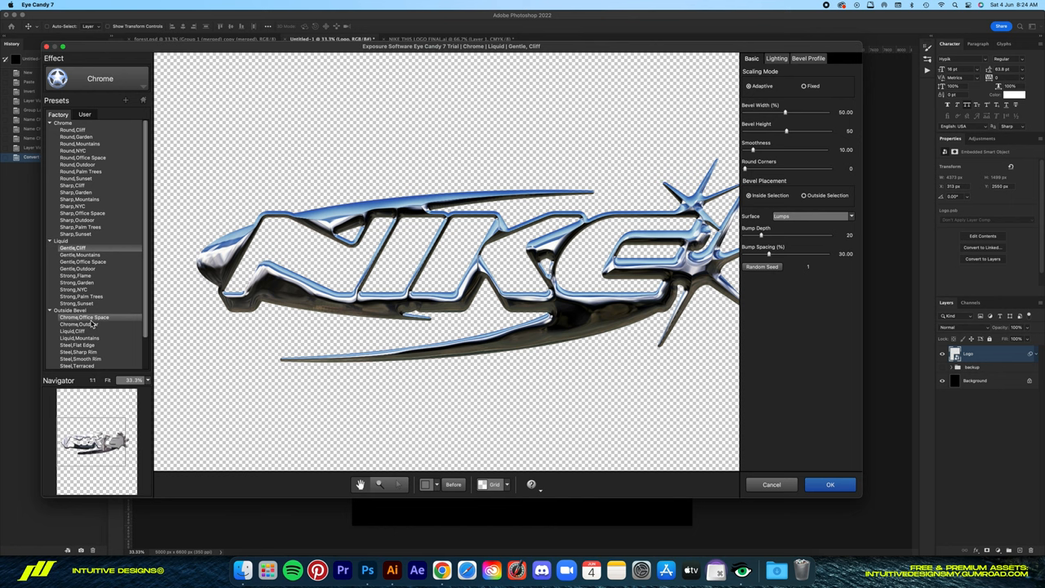
left_click(82, 317)
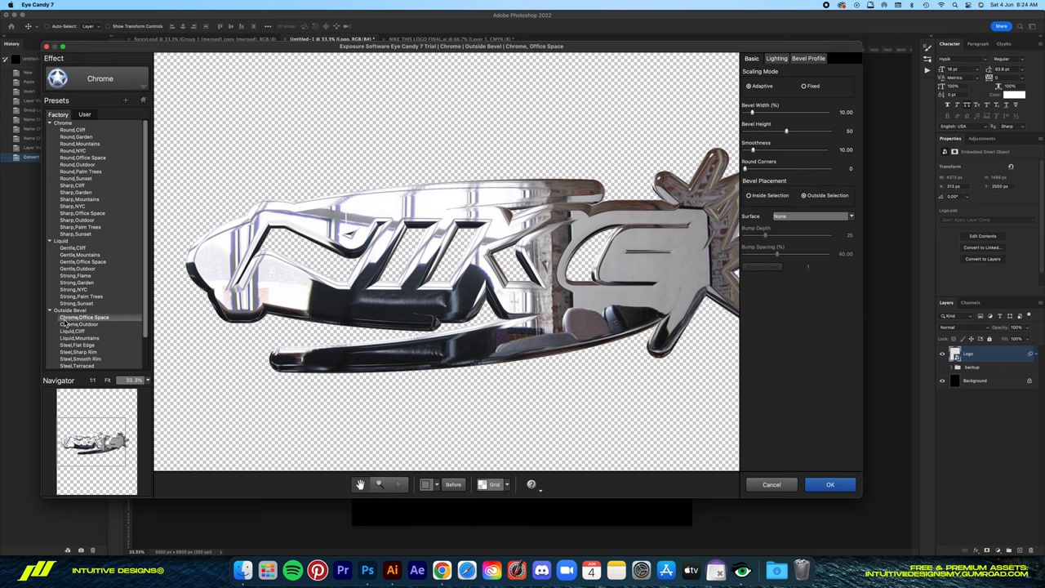
- Preview Steel & Silver and Gentle, Cliff presets, then settle on the Round, Cliff chrome preset
left_click(50, 311)
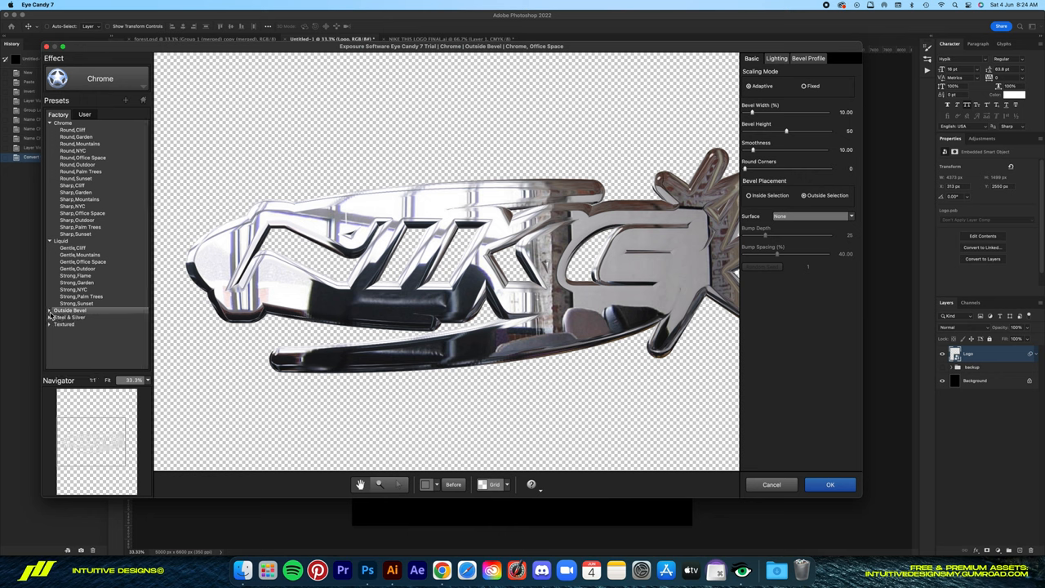
left_click(69, 317)
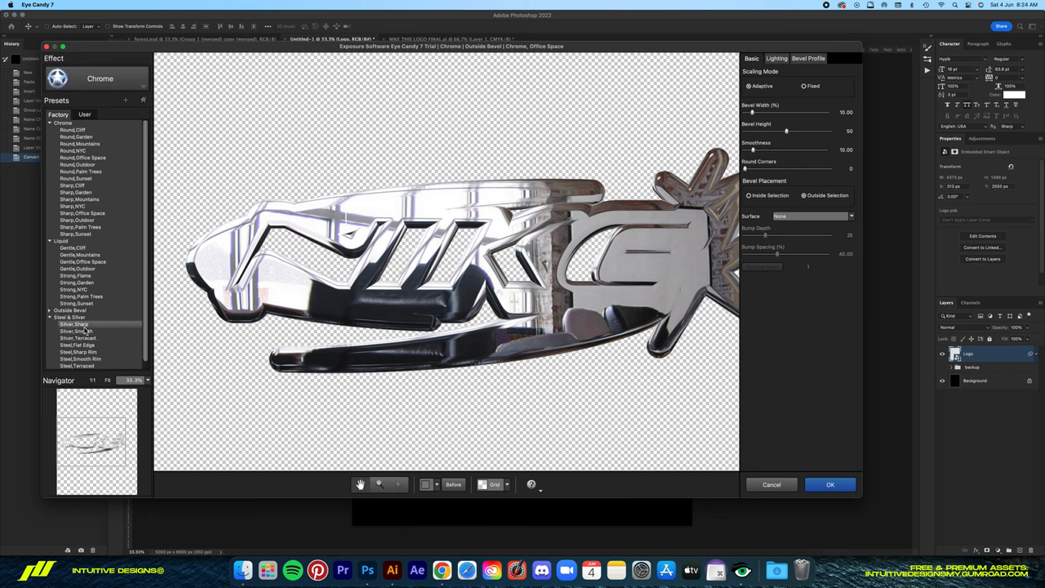
left_click(74, 317)
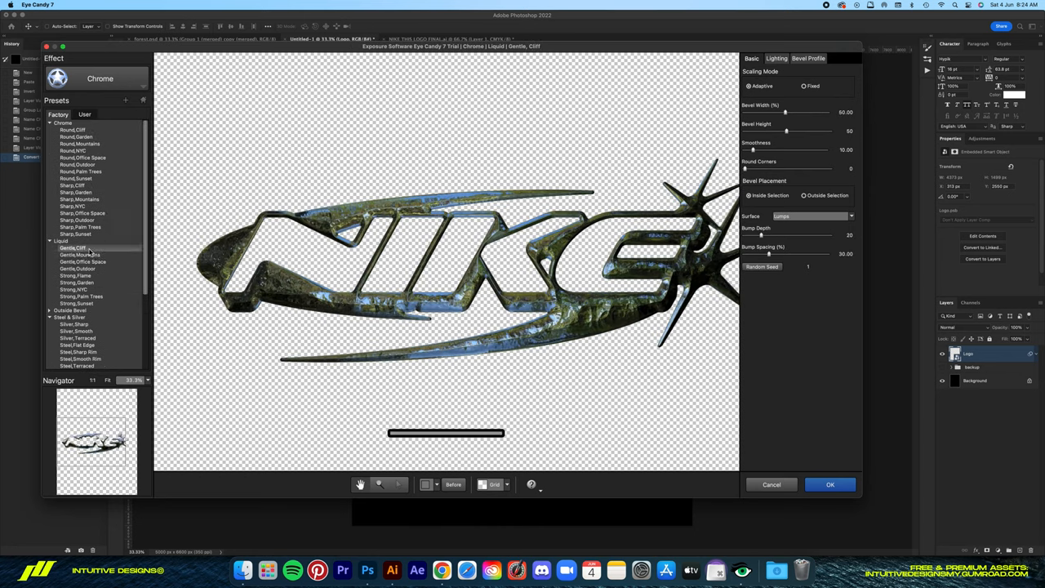
left_click(76, 281)
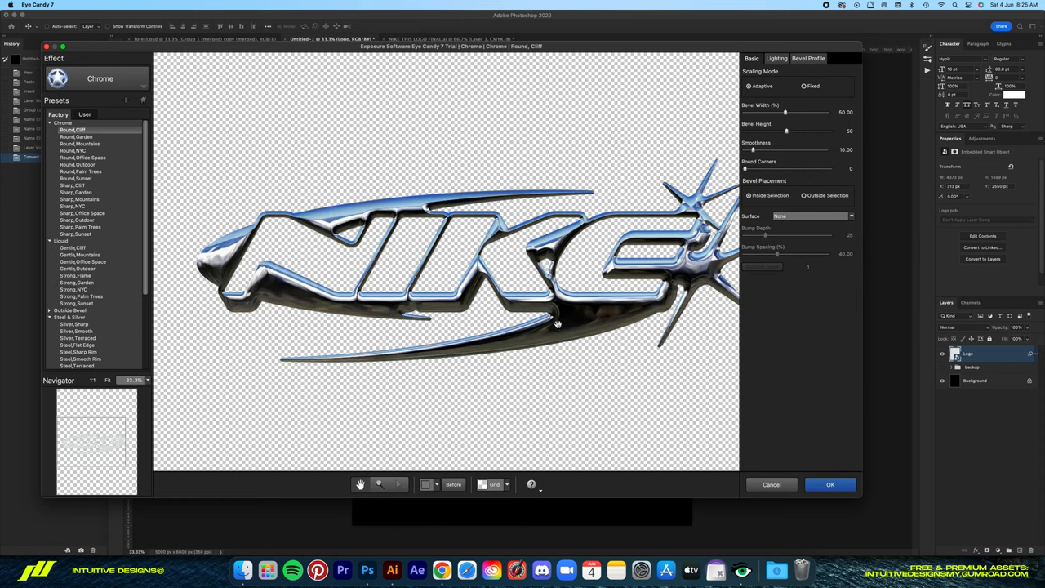
- Set bevel width 55, height 55 and smoothness 30, then apply the chrome effect to the logo
left_click_drag(786, 112, 817, 112)
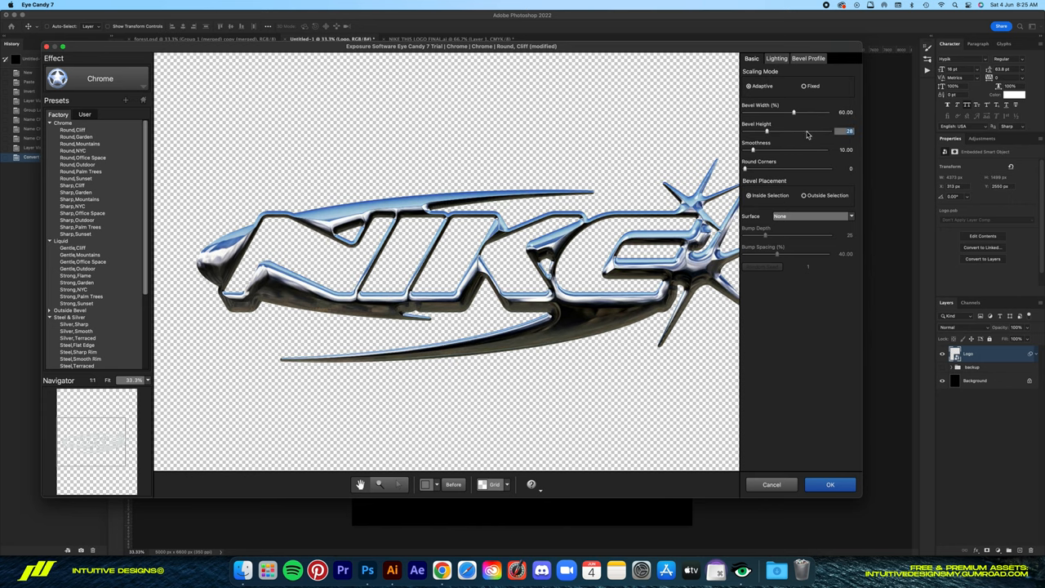
left_click_drag(767, 131, 795, 130)
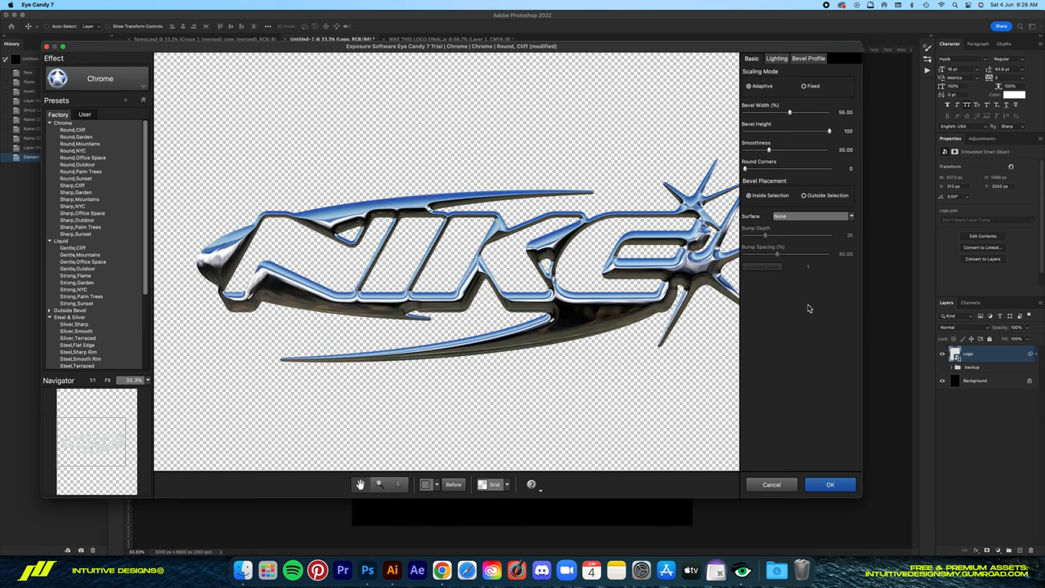
left_click_drag(830, 131, 791, 131)
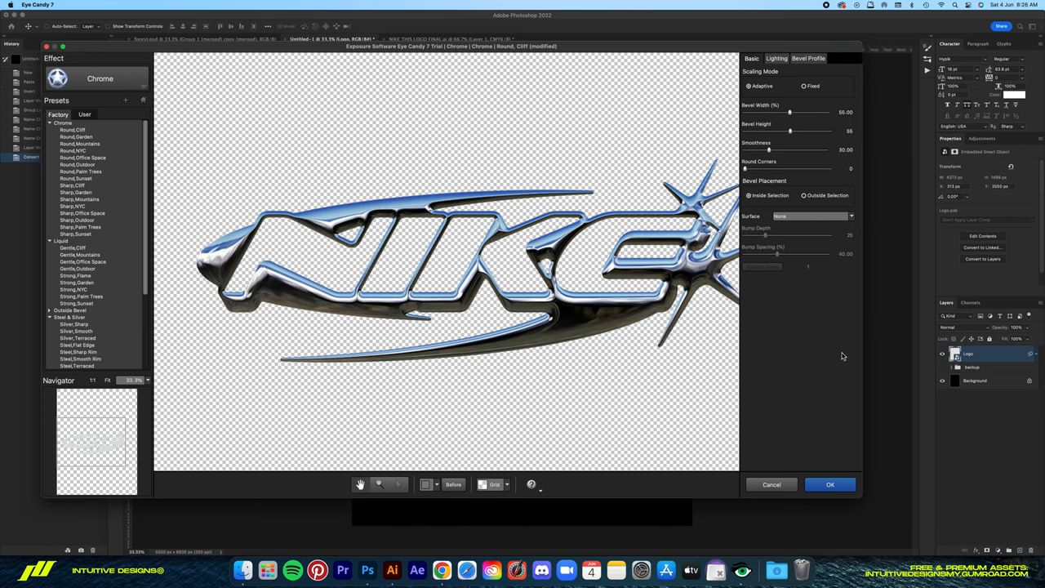
left_click(830, 484)
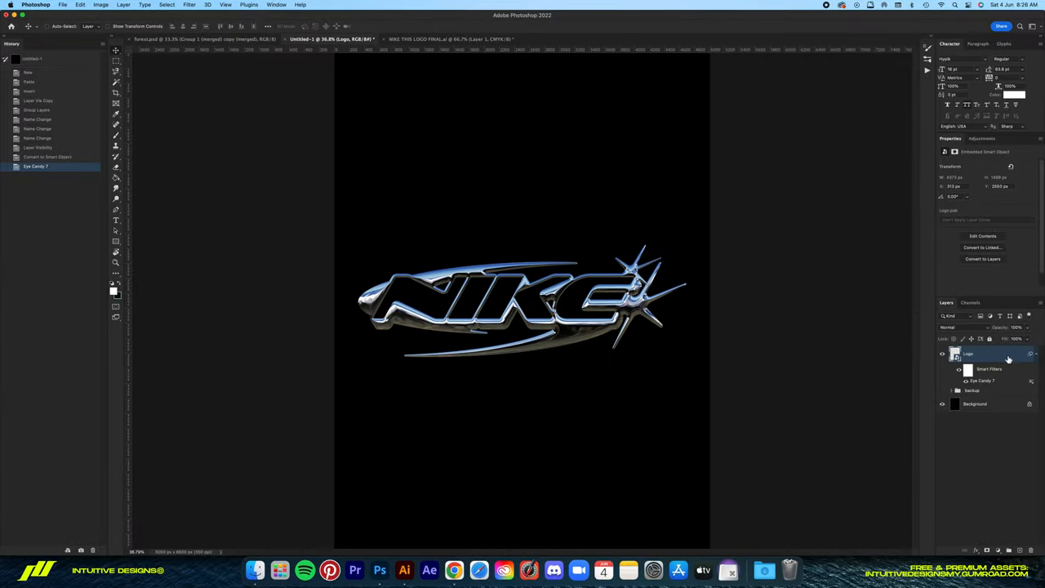
- Reorder the layer stack and bring up the Logo smart object's context menu
left_click(989, 369)
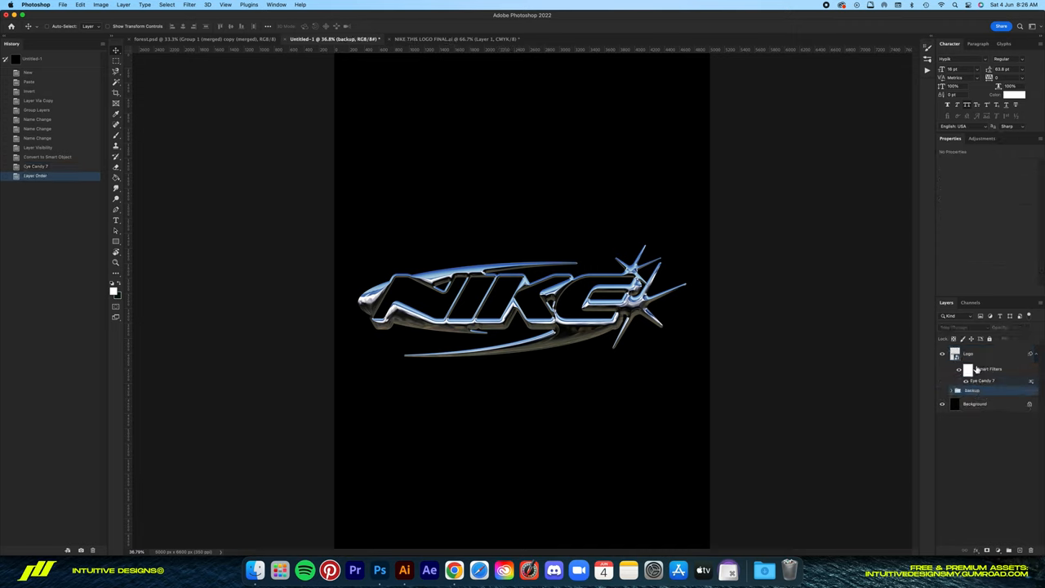
right_click(980, 369)
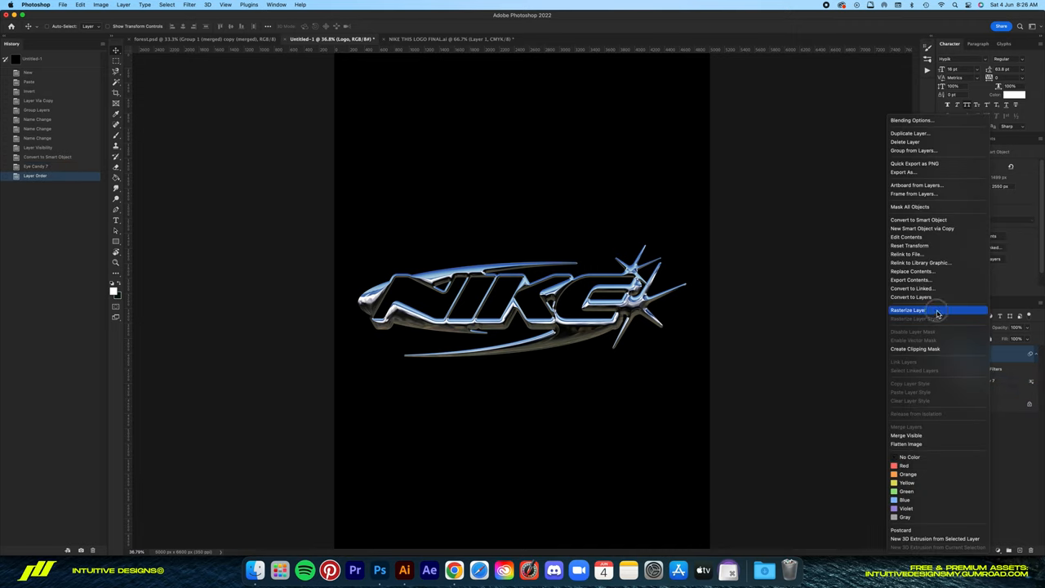
- Rasterize the logo layer to bake in the chrome filter
left_click(63, 4)
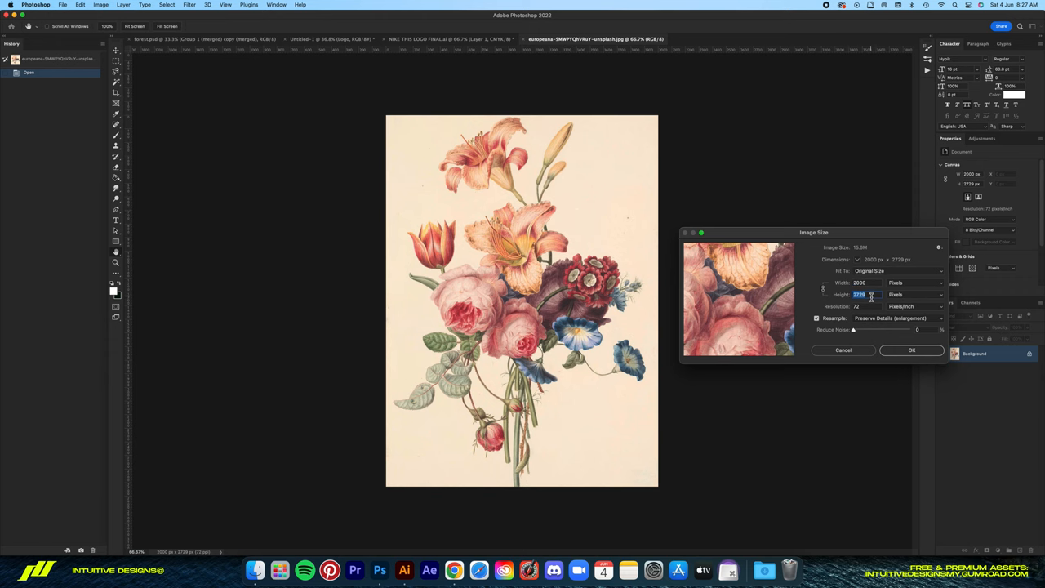
- Confirm enlarging the flower image and select the bouquet as the subject
left_click(912, 350)
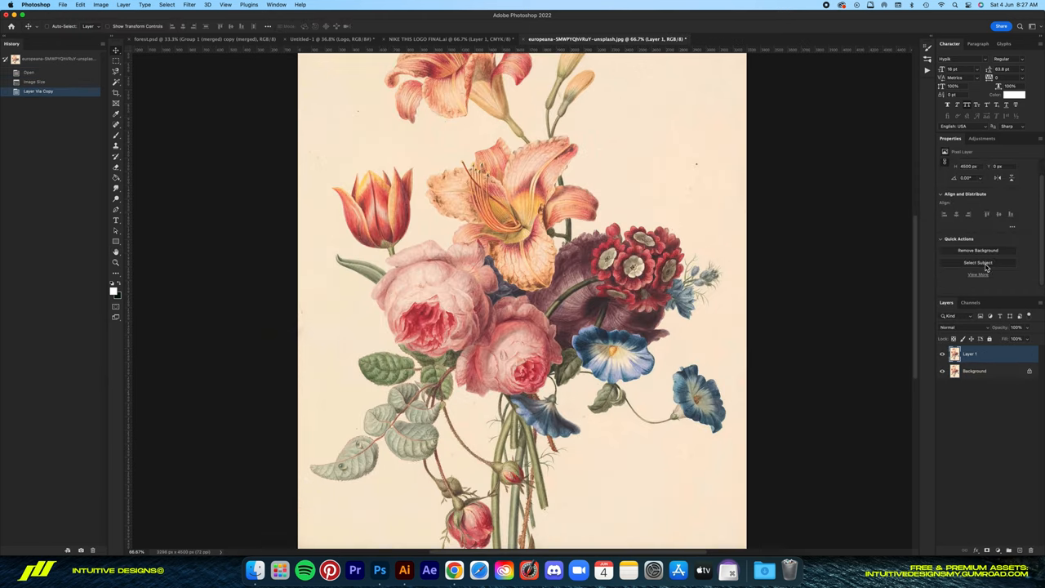
left_click(978, 262)
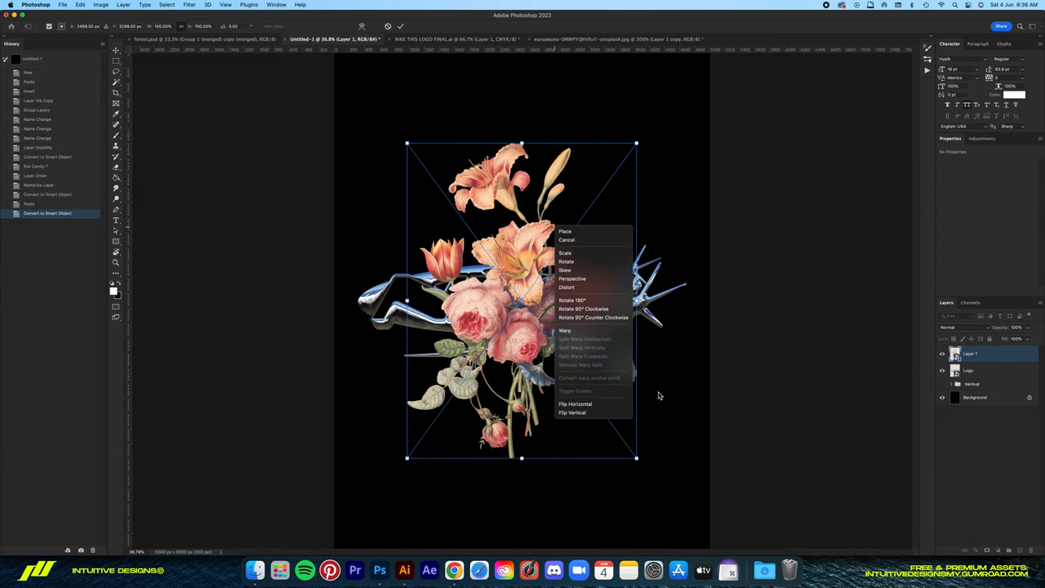
- Rotate the bouquet 90° clockwise, flip it horizontally and place the flowers behind the chrome logo
left_click(583, 309)
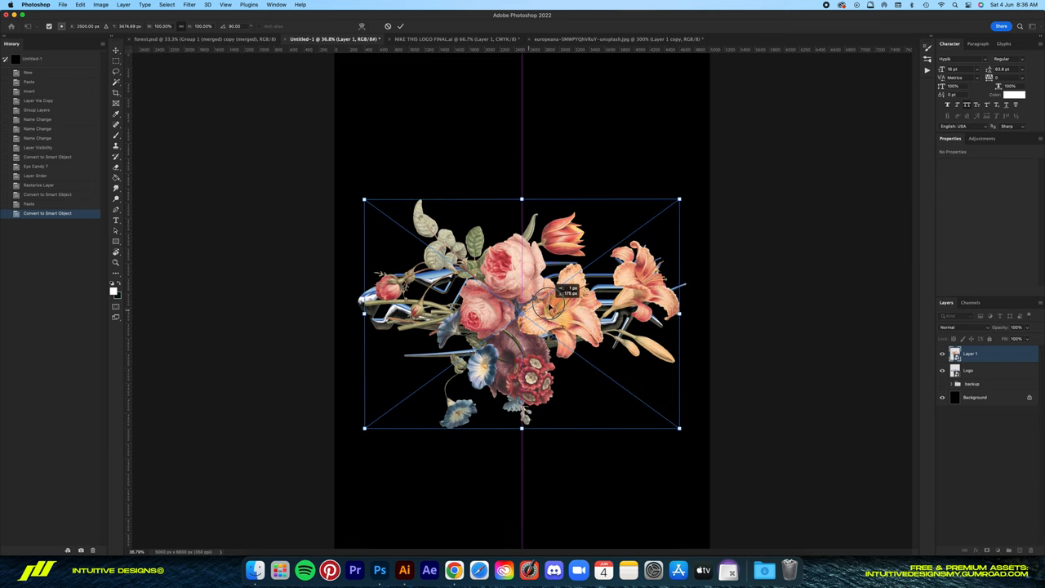
right_click(523, 314)
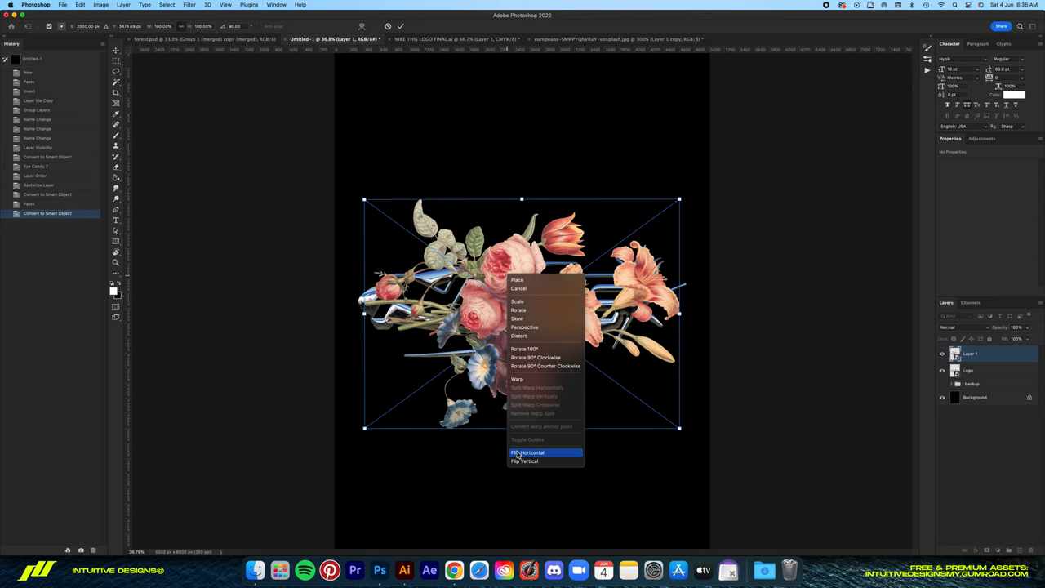
left_click(528, 452)
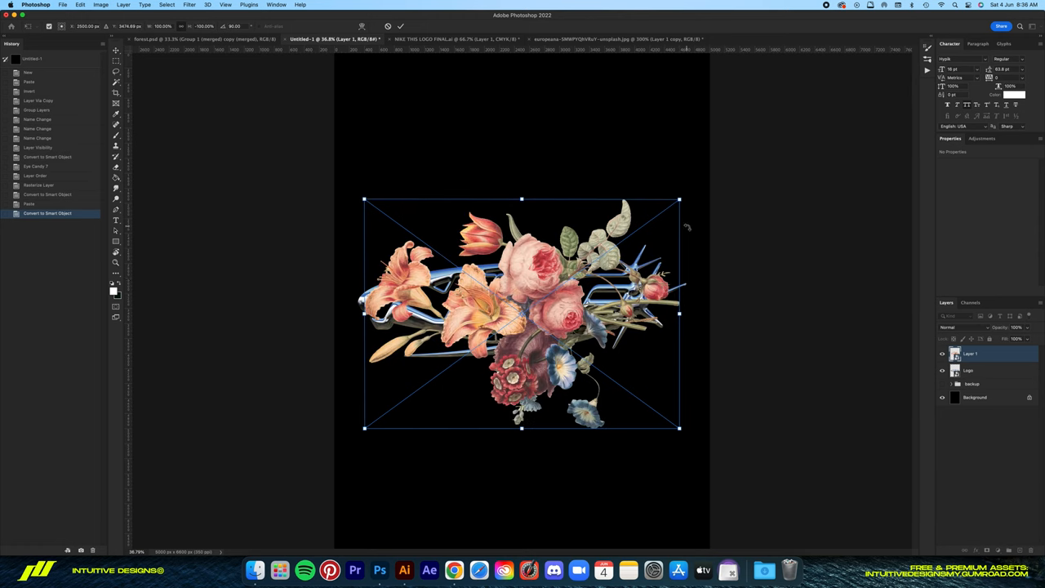
left_click_drag(523, 313, 523, 301)
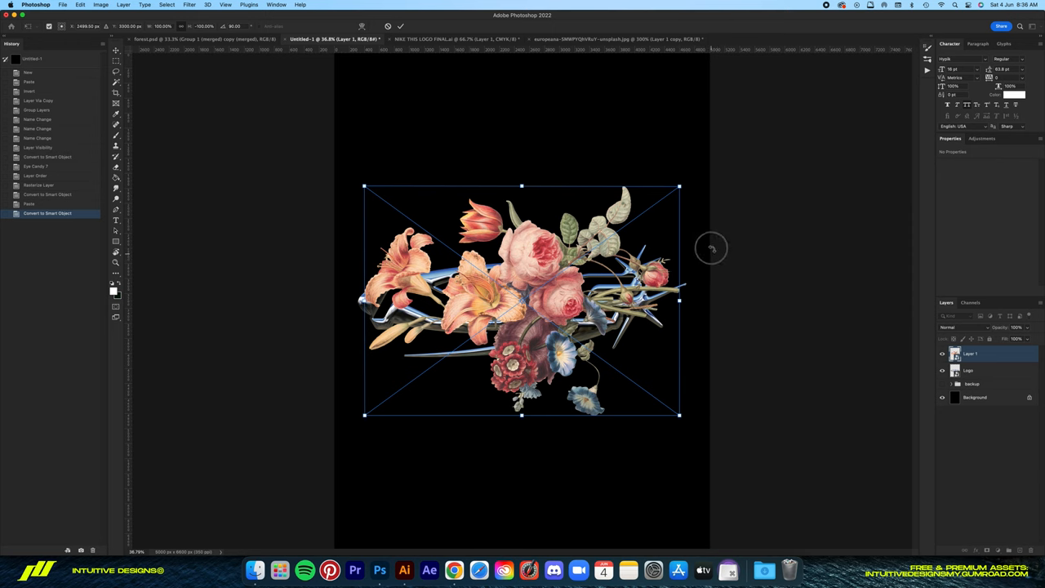
left_click_drag(678, 185, 670, 175)
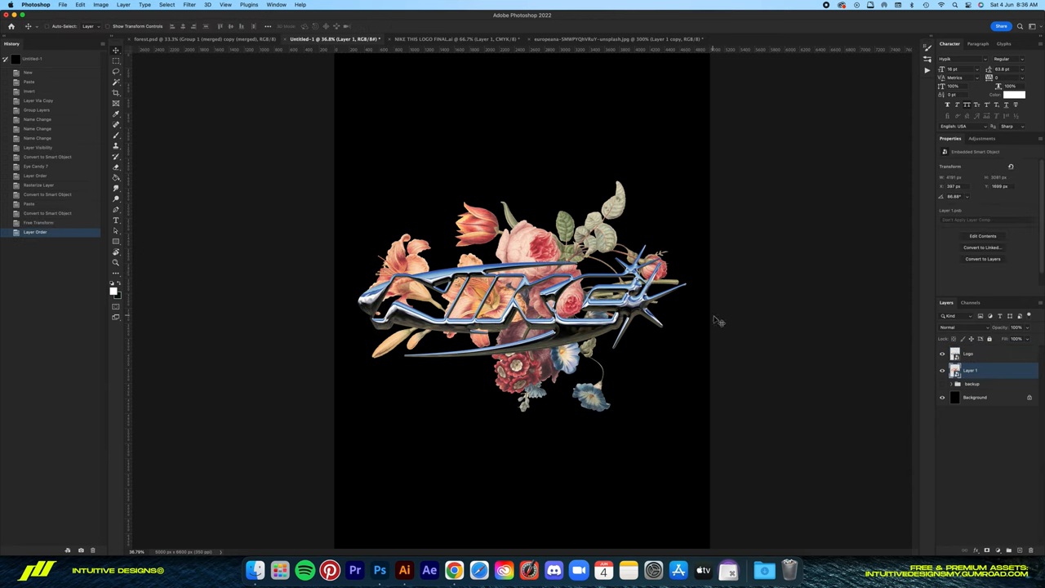
mouse_move(601, 342)
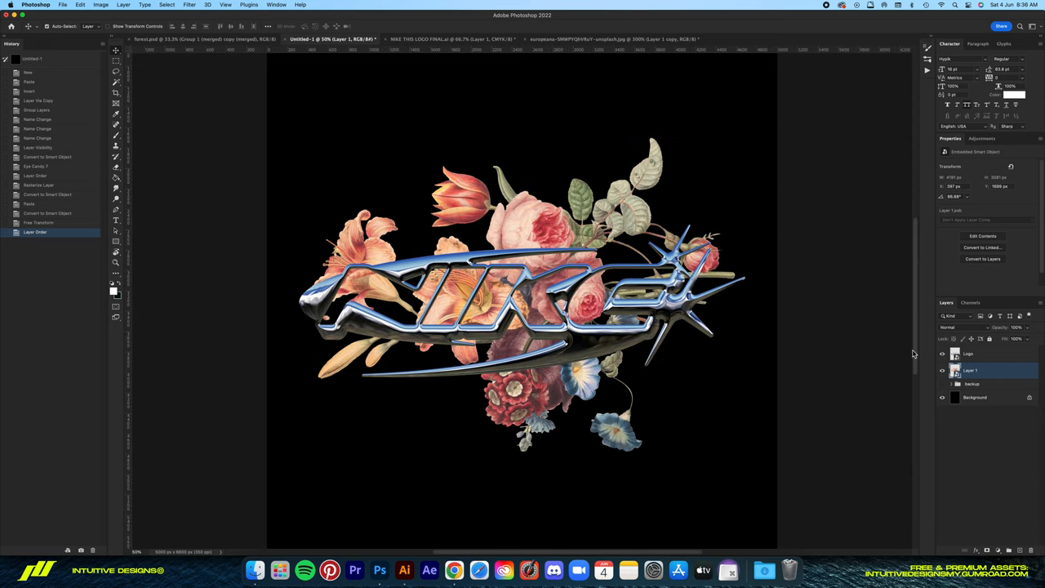
- Centre the logo vertically on the canvas and mask part of it behind the rose
left_click(229, 26)
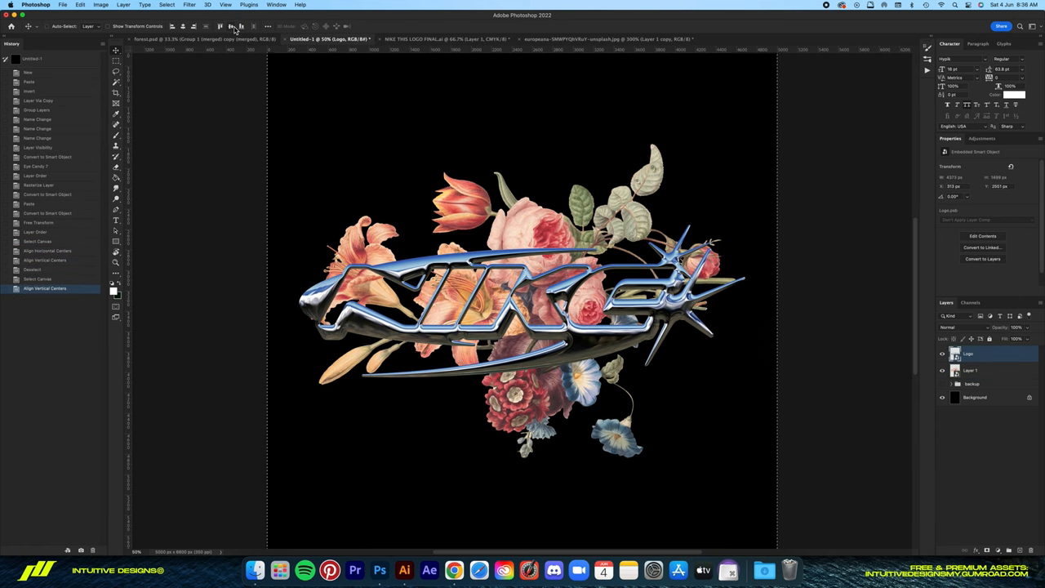
left_click(972, 370)
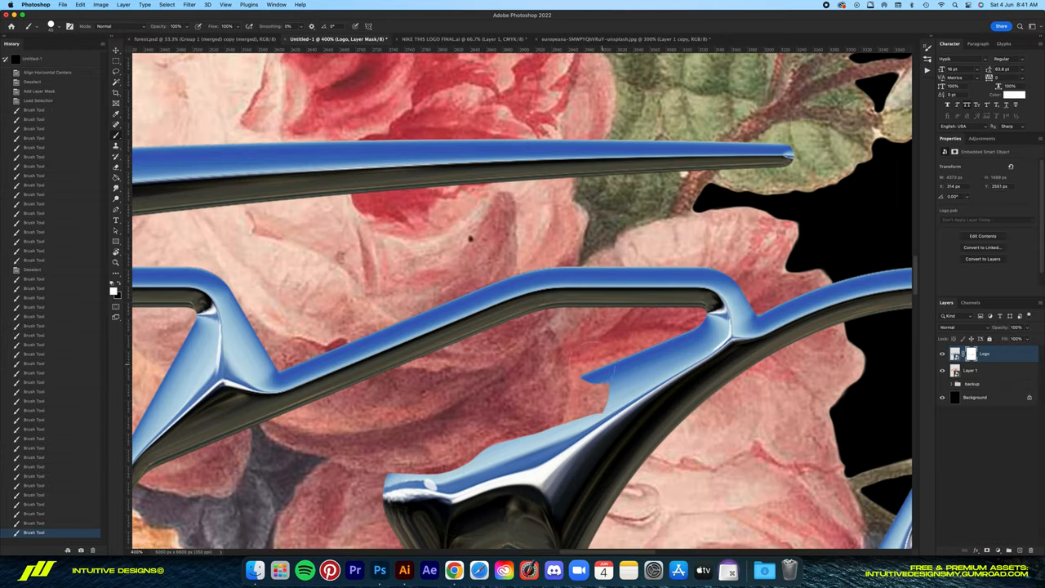
left_click(592, 392)
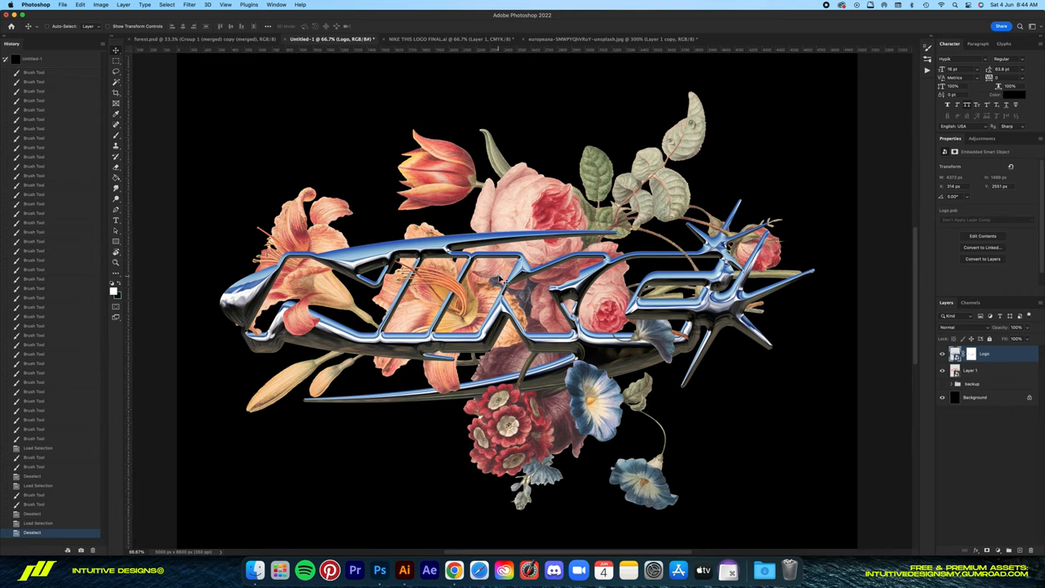
- Apply a Curves adjustment brightening the midtones of the chrome logo
left_click(101, 4)
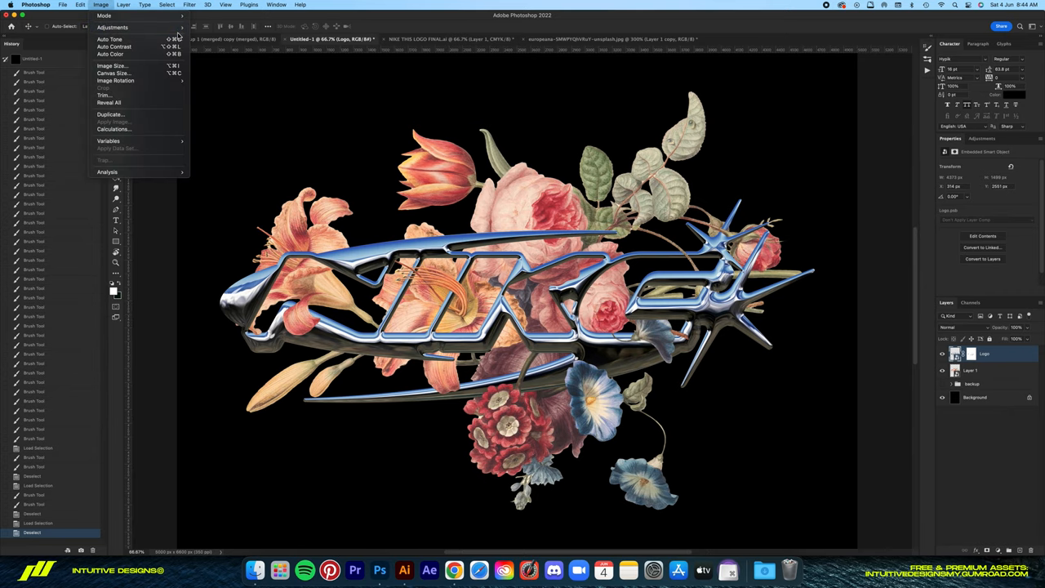
left_click(112, 27)
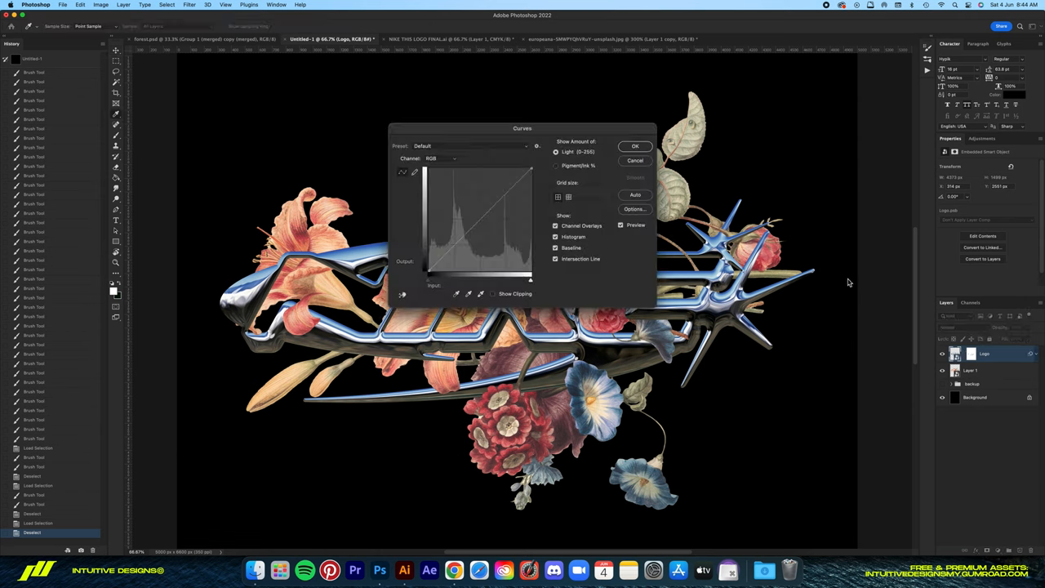
left_click_drag(522, 128, 729, 168)
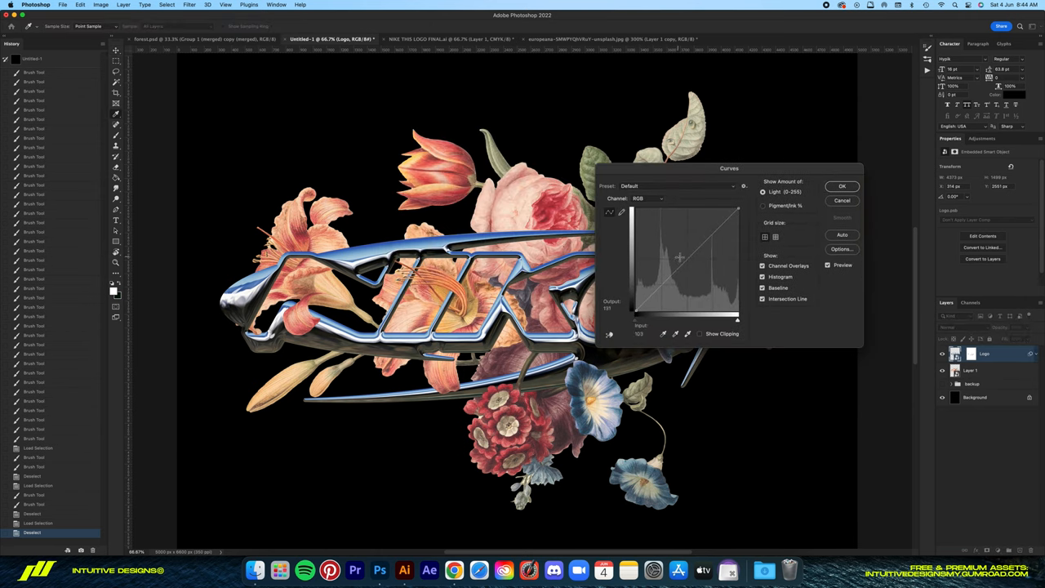
left_click_drag(681, 257, 676, 252)
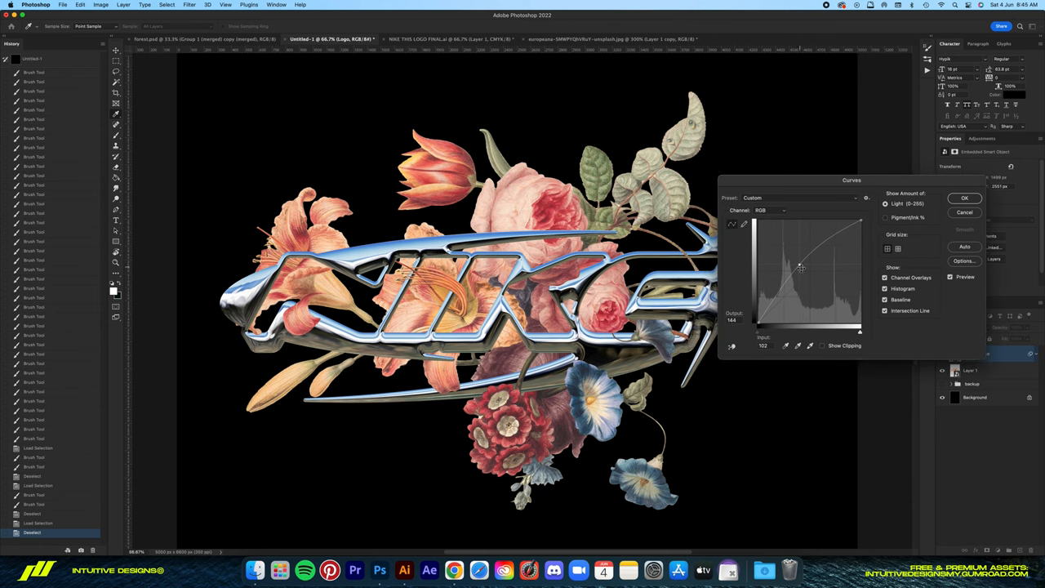
left_click_drag(802, 268, 800, 263)
type("Flower")
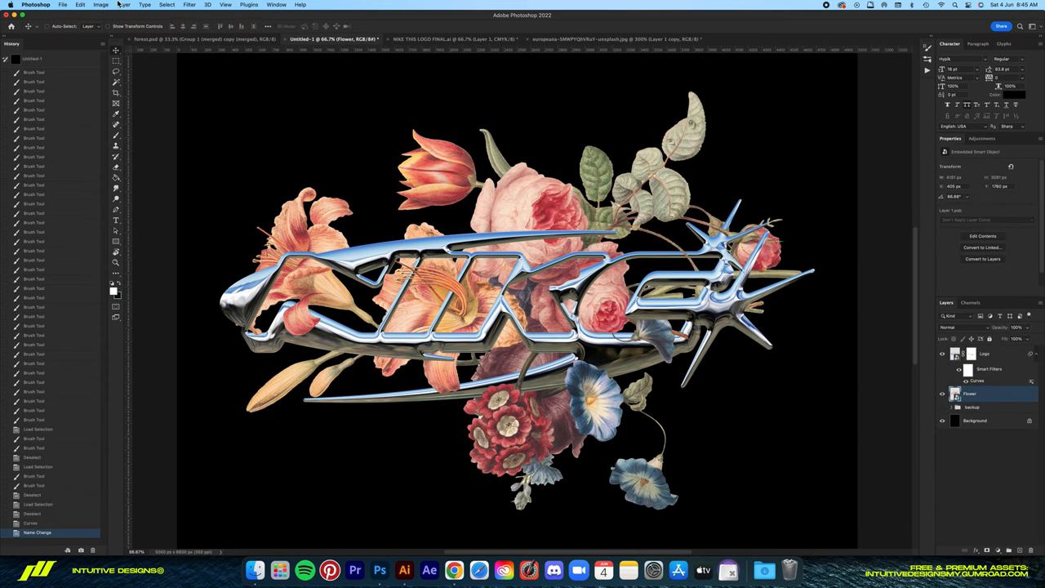
- Apply a contrast S-curve to the Flower layer and inspect the adjusted artwork
double_click(979, 381)
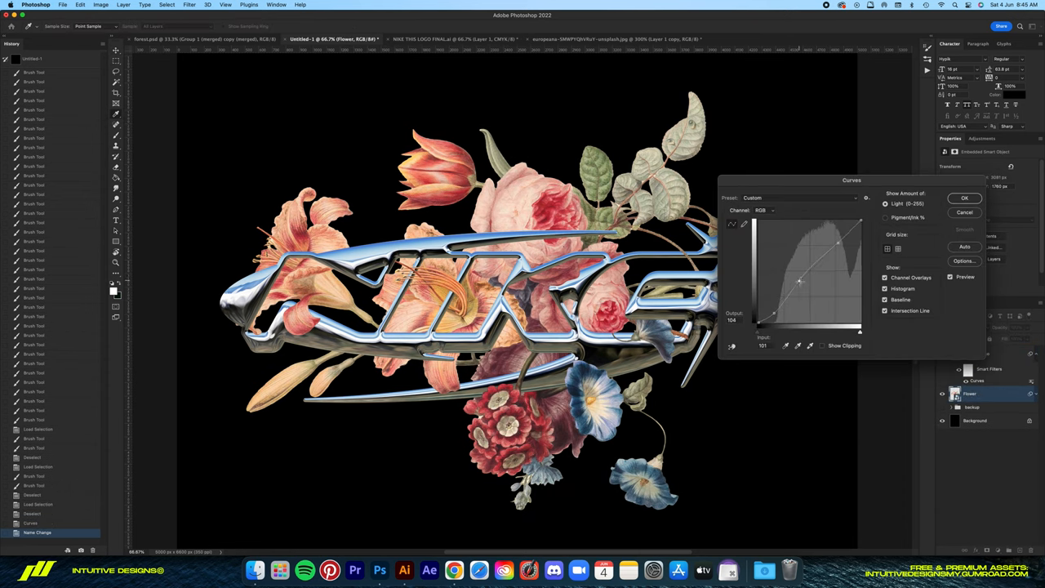
left_click_drag(800, 282, 845, 243)
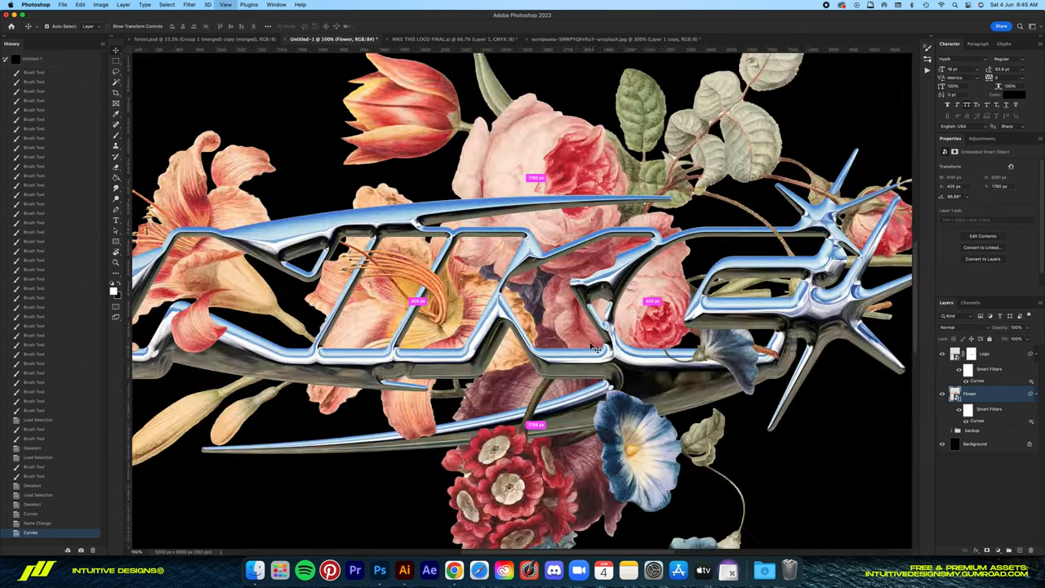
left_click(101, 5)
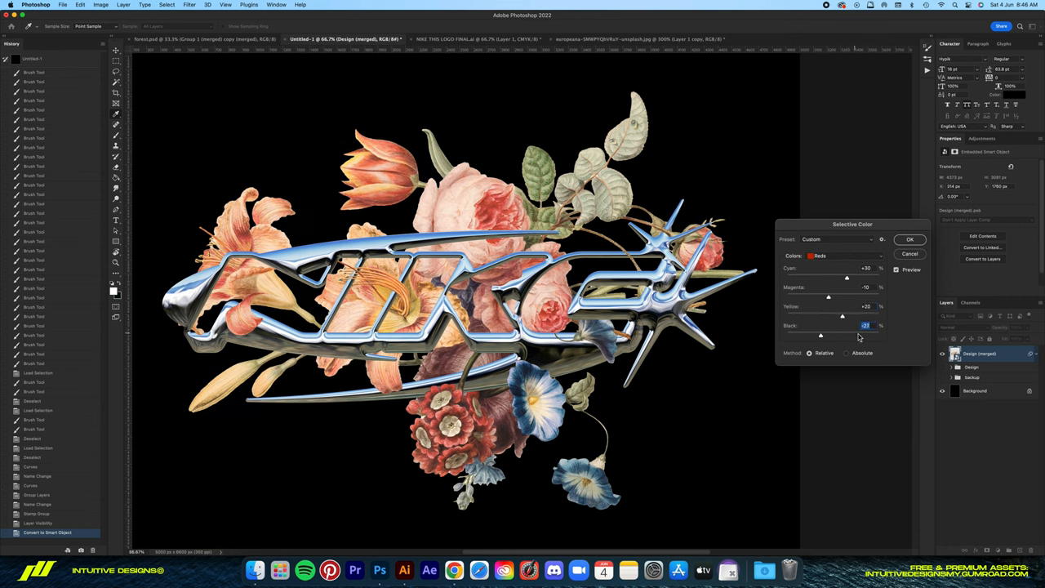
- Apply Selective Color tweaks to reds, yellows, cyans, blues and whites of the merged design
left_click(845, 255)
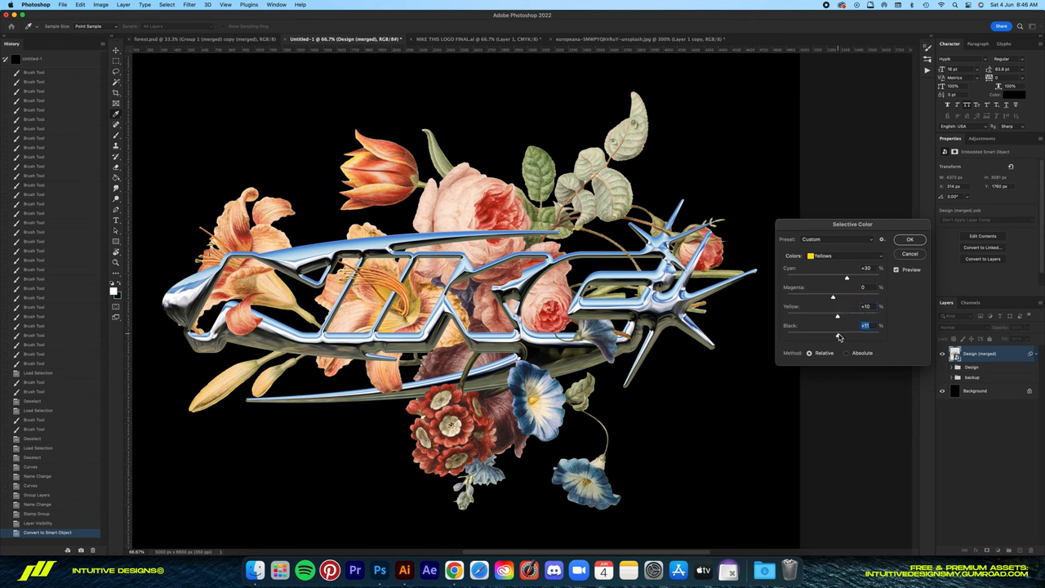
left_click(846, 255)
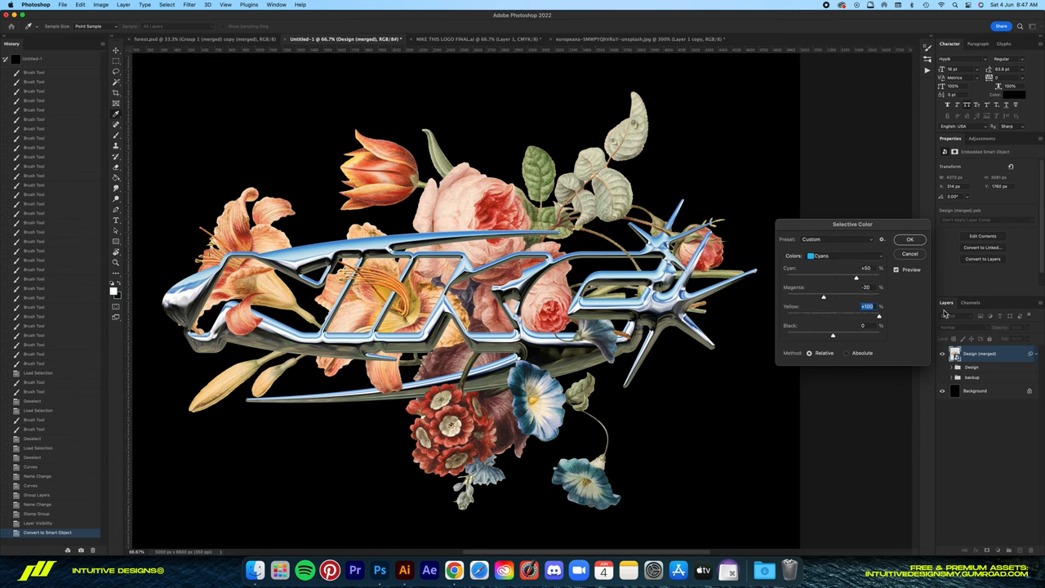
left_click(841, 255)
type("-2")
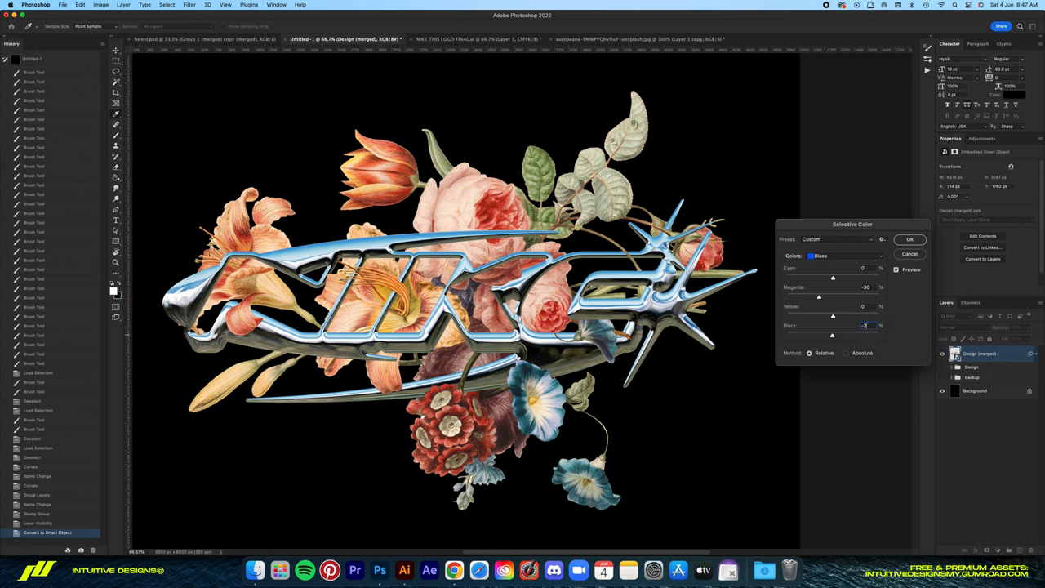
left_click(845, 255)
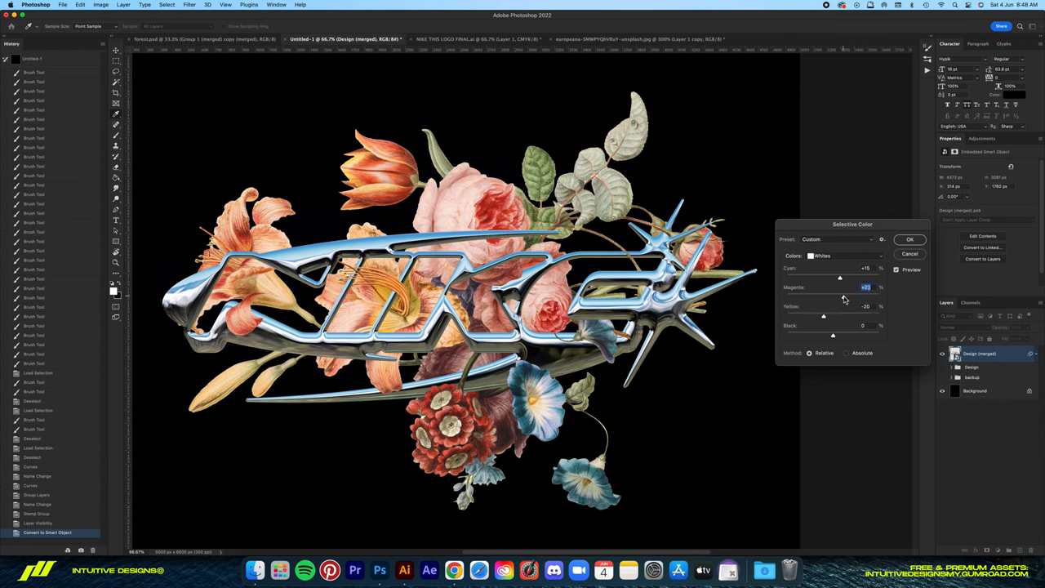
left_click(845, 255)
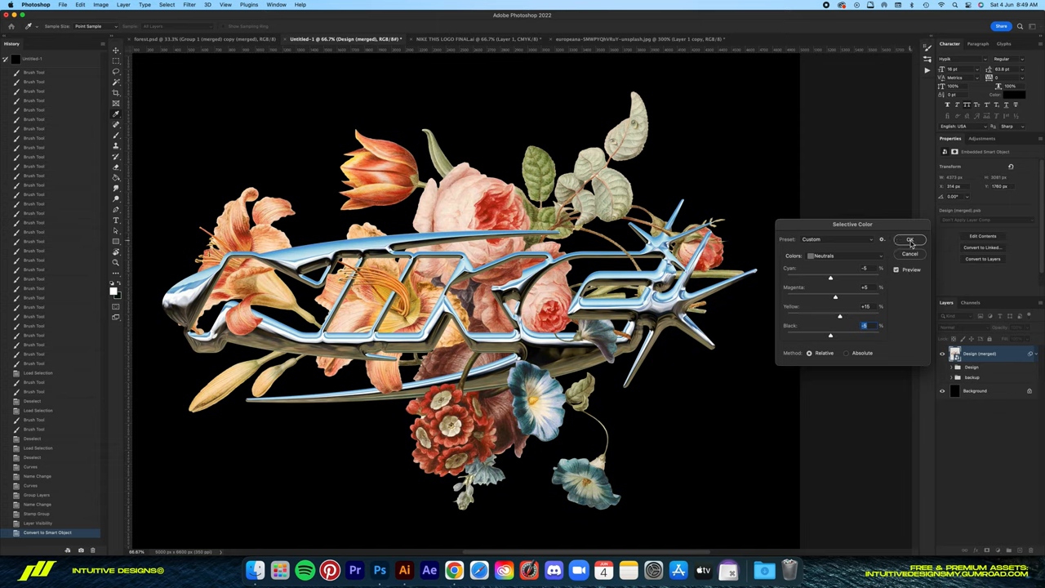
left_click(910, 239)
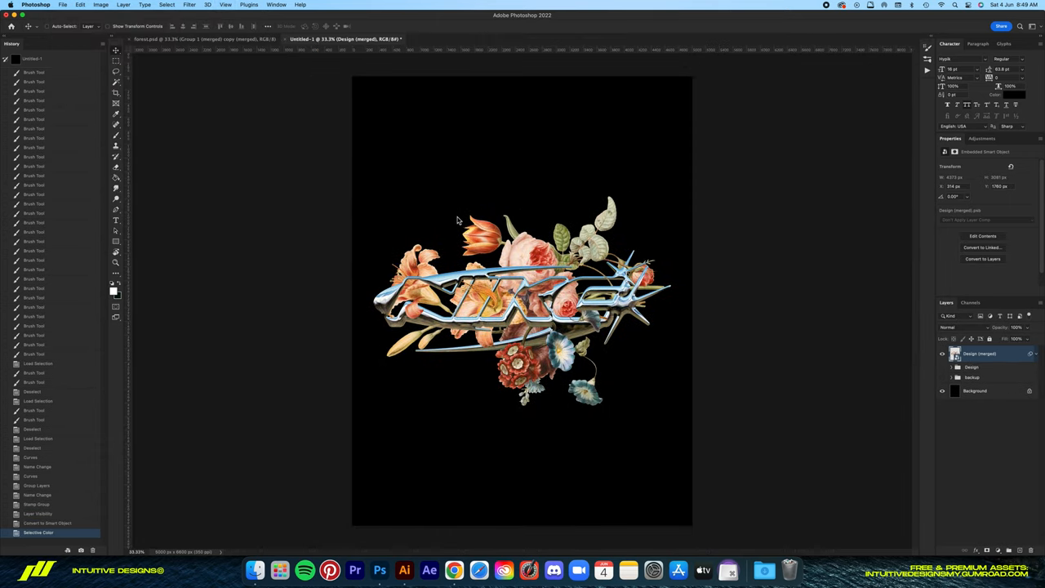
- Open the grey t-shirt mockup PSD and place the design on the shirt as a smart object
left_click(63, 5)
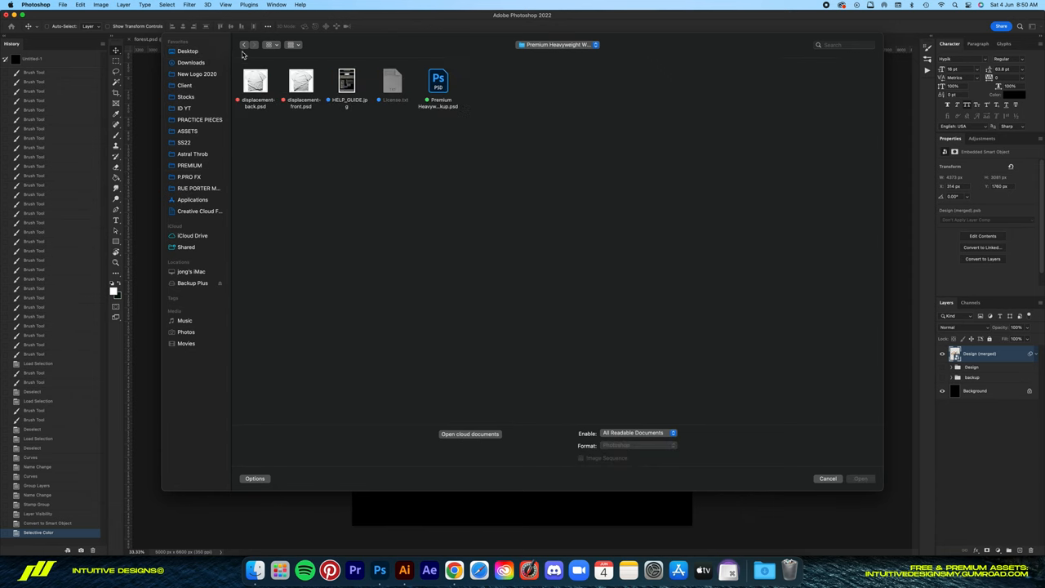
left_click(860, 479)
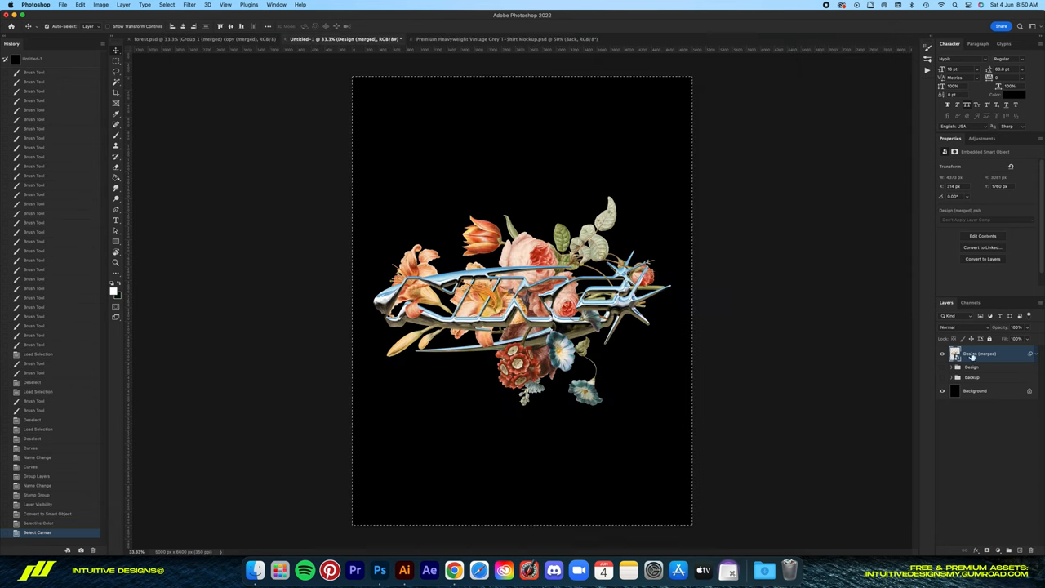
right_click(972, 354)
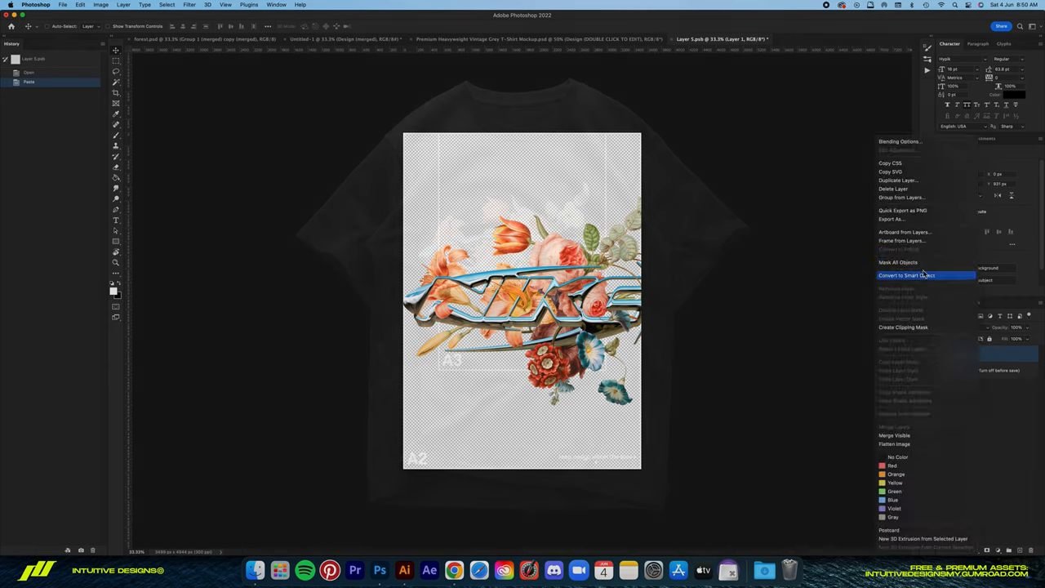
left_click(906, 276)
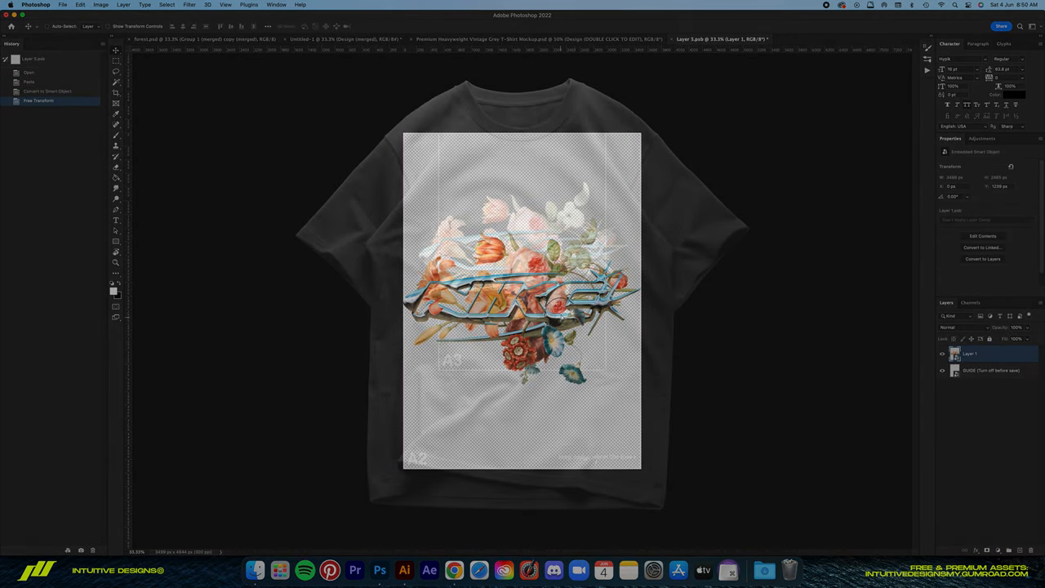
left_click(539, 39)
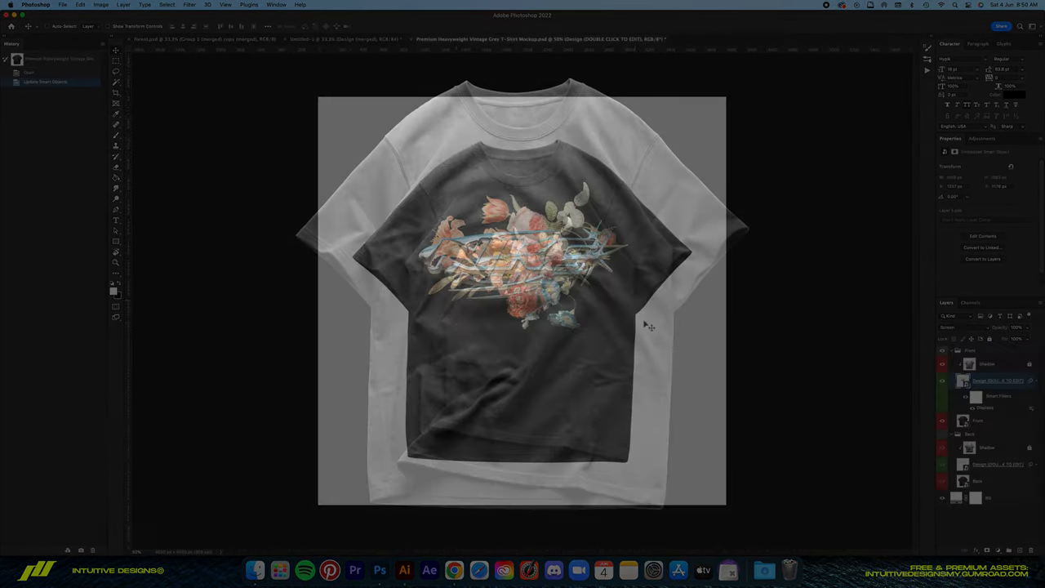